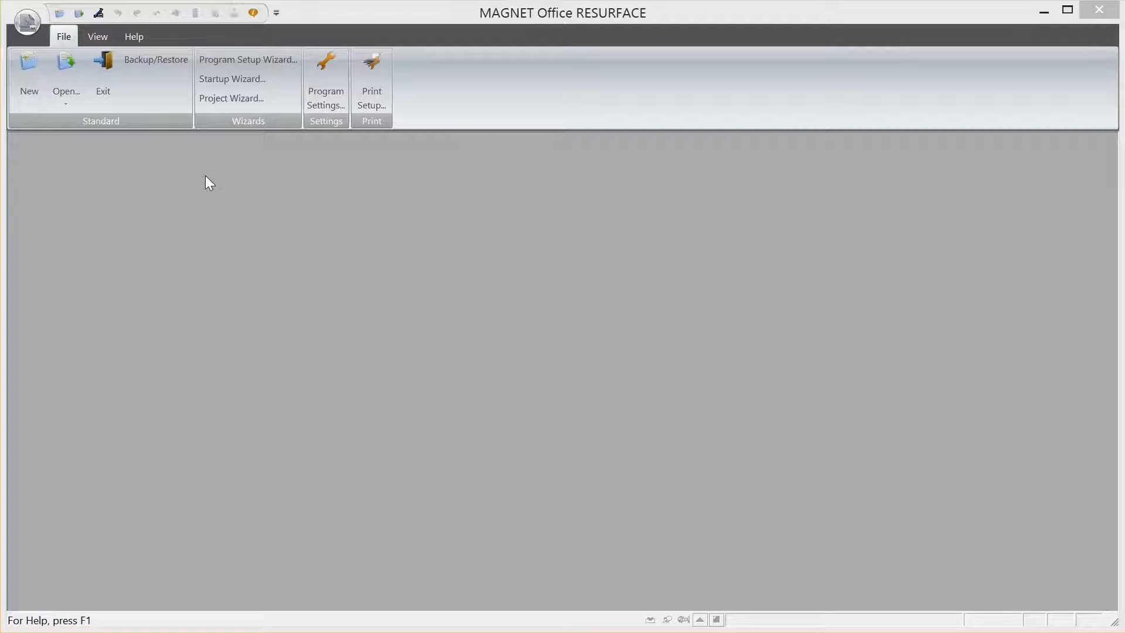
{"action": "mouse_move", "coordinate": [226, 192]}
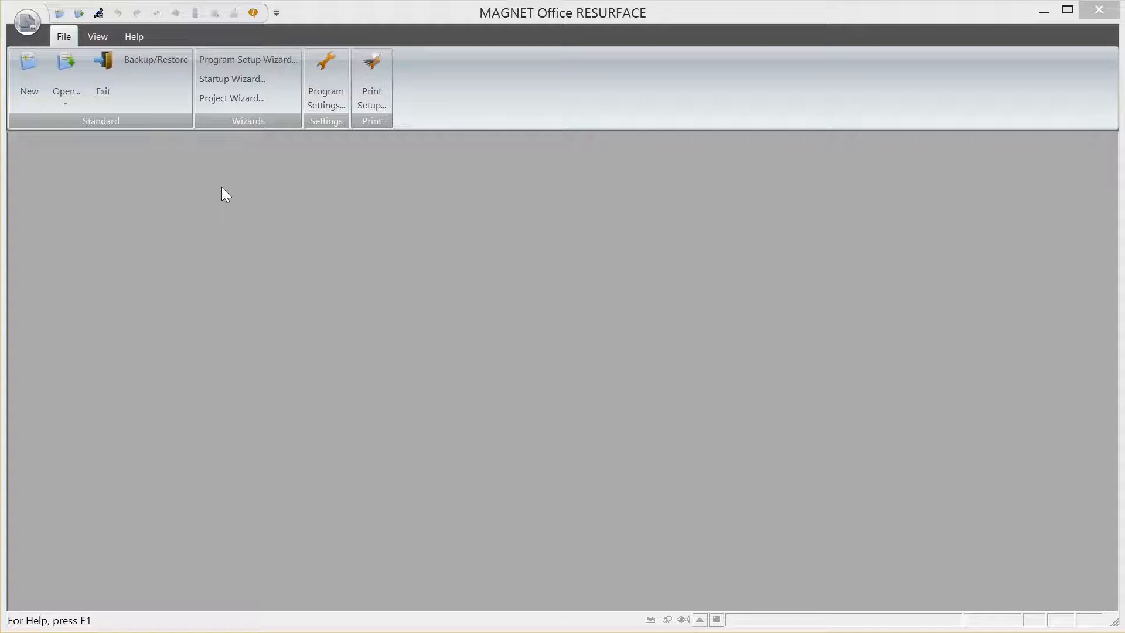
{"action": "mouse_move", "coordinate": [145, 186]}
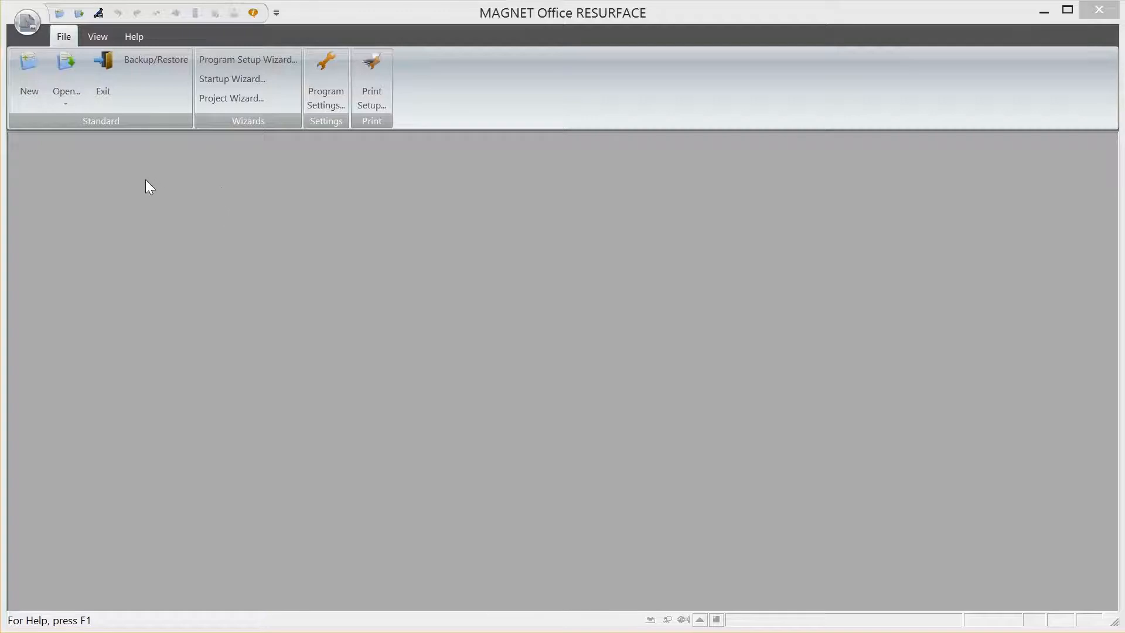
{"action": "mouse_move", "coordinate": [33, 64]}
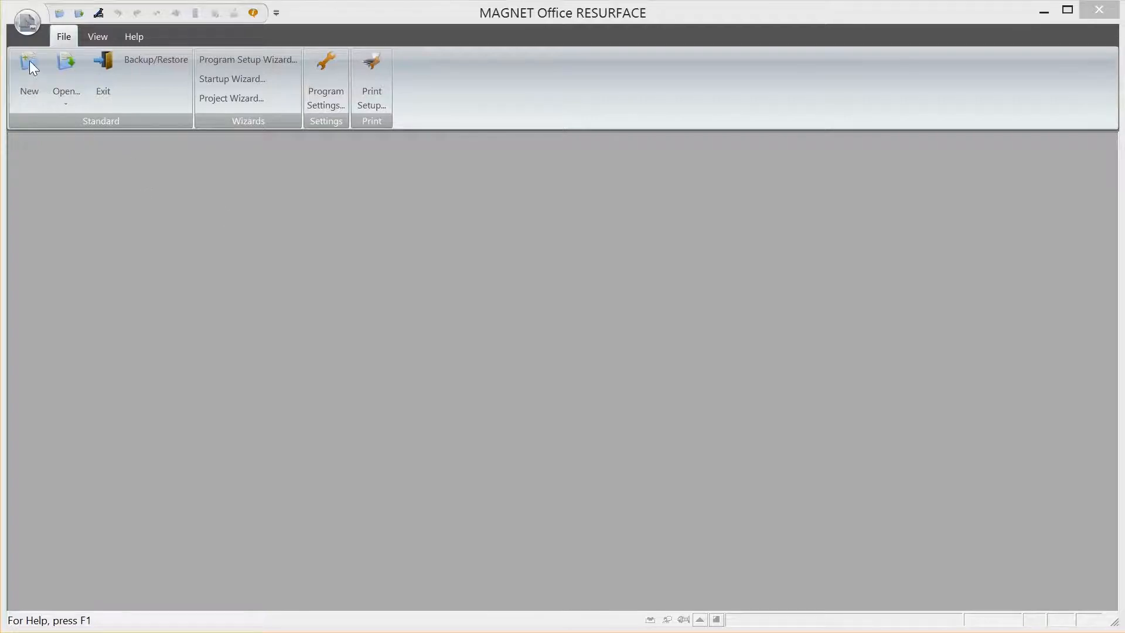
Start a new untitled survey project in MAGNET Office Resurface.
{"action": "left_click", "coordinate": [28, 72]}
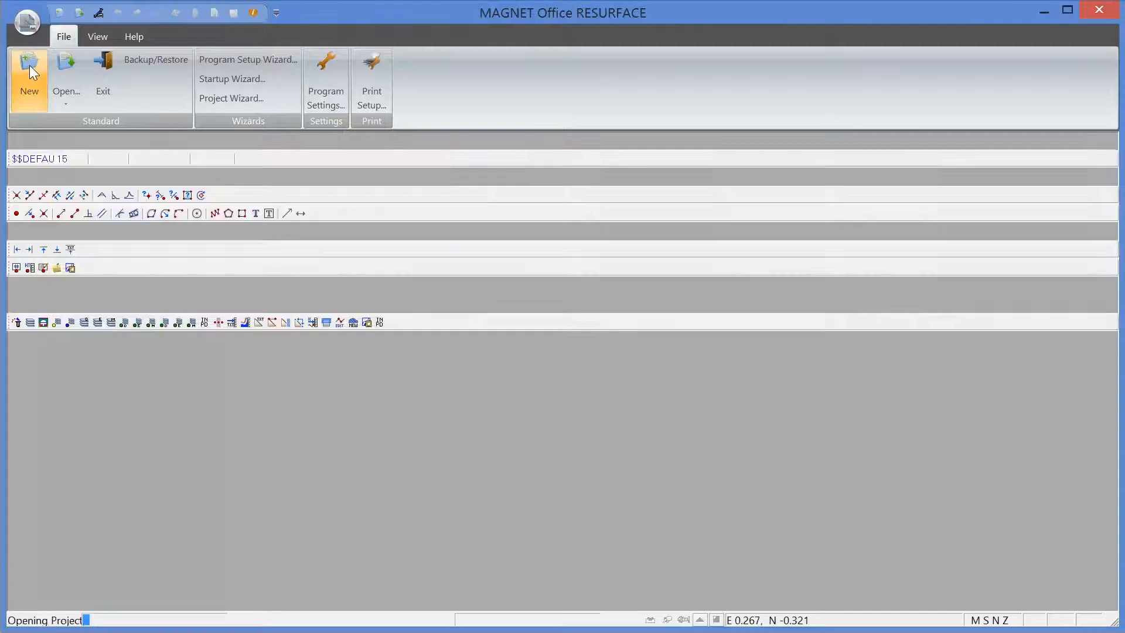
{"action": "left_click", "coordinate": [29, 75]}
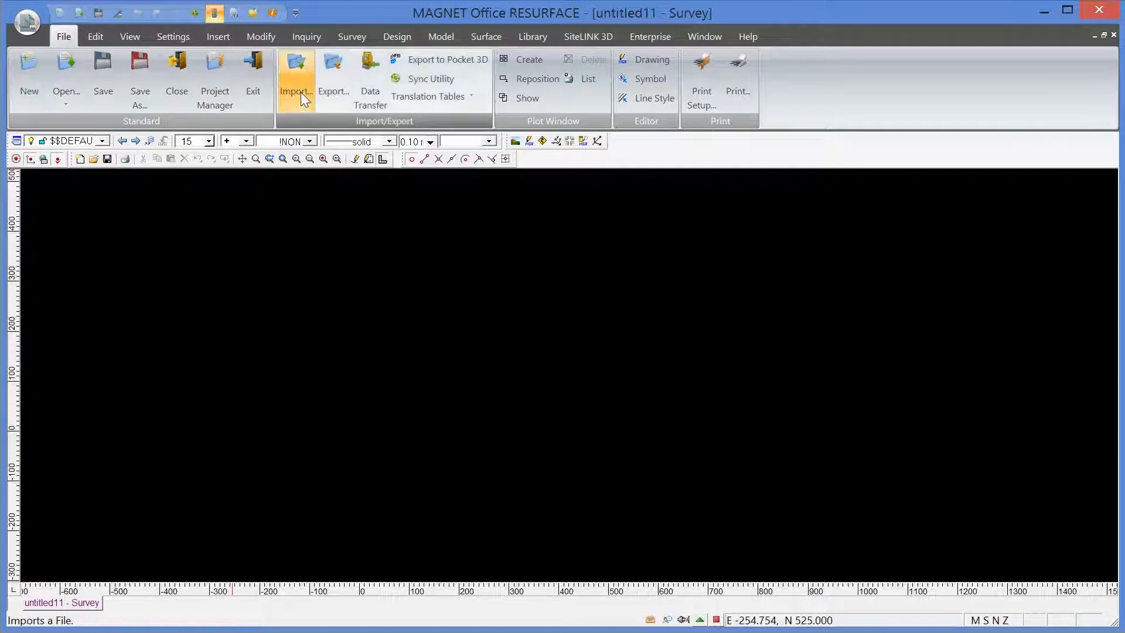
Begin an import and choose Boyle Structural Drawings nov12.dwg as the file to bring in.
{"action": "left_click", "coordinate": [295, 78]}
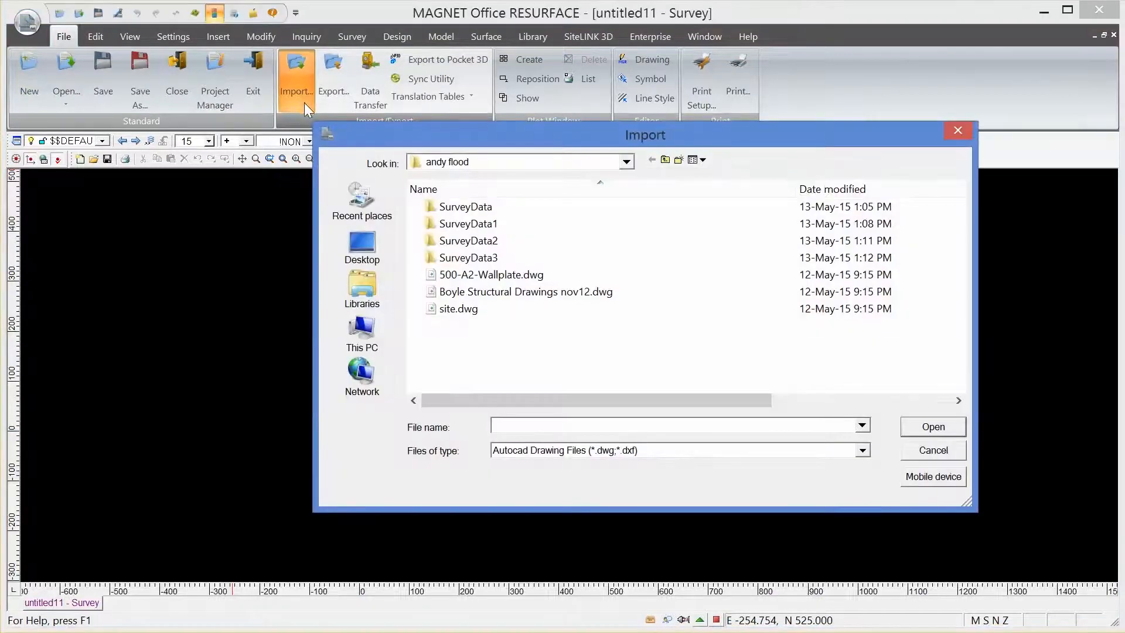
{"action": "mouse_move", "coordinate": [402, 208]}
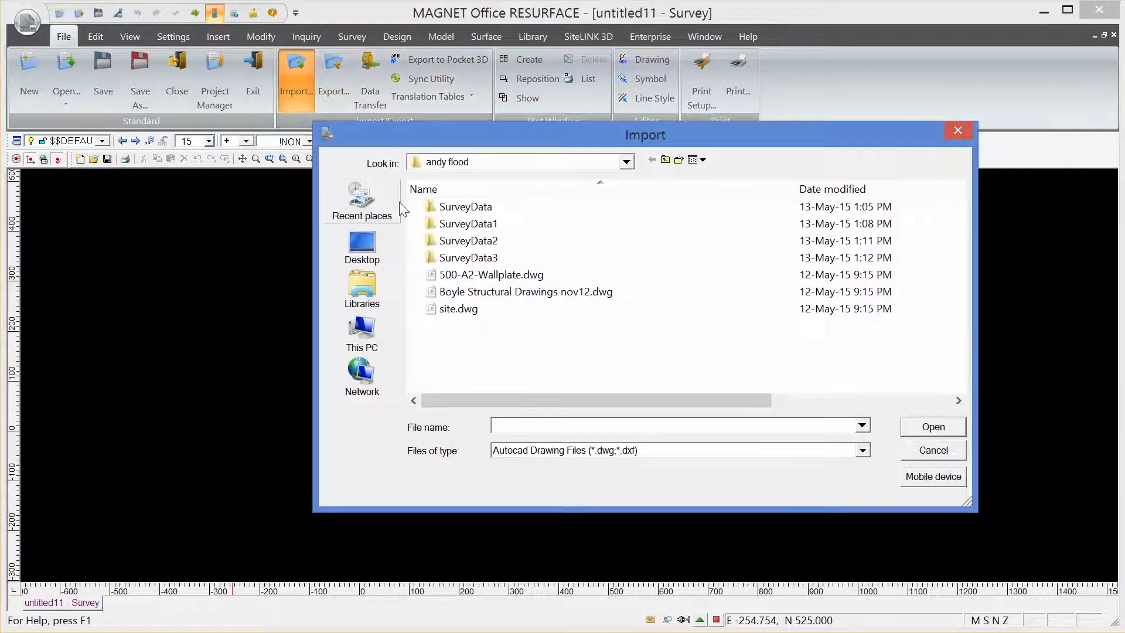
{"action": "left_click", "coordinate": [491, 274]}
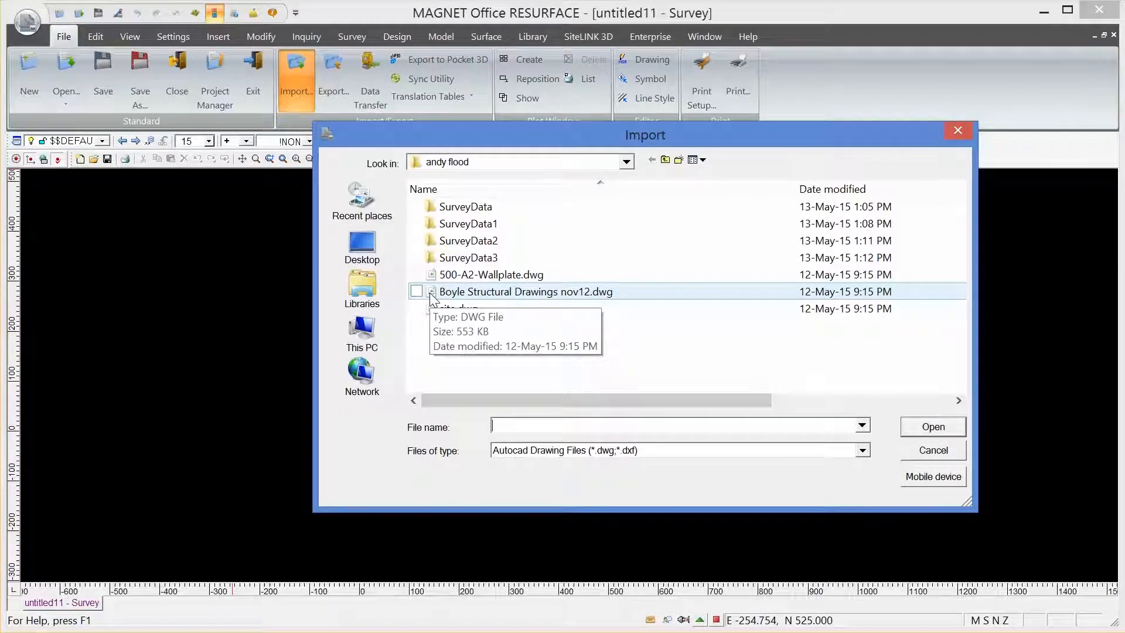
{"action": "left_click", "coordinate": [417, 292]}
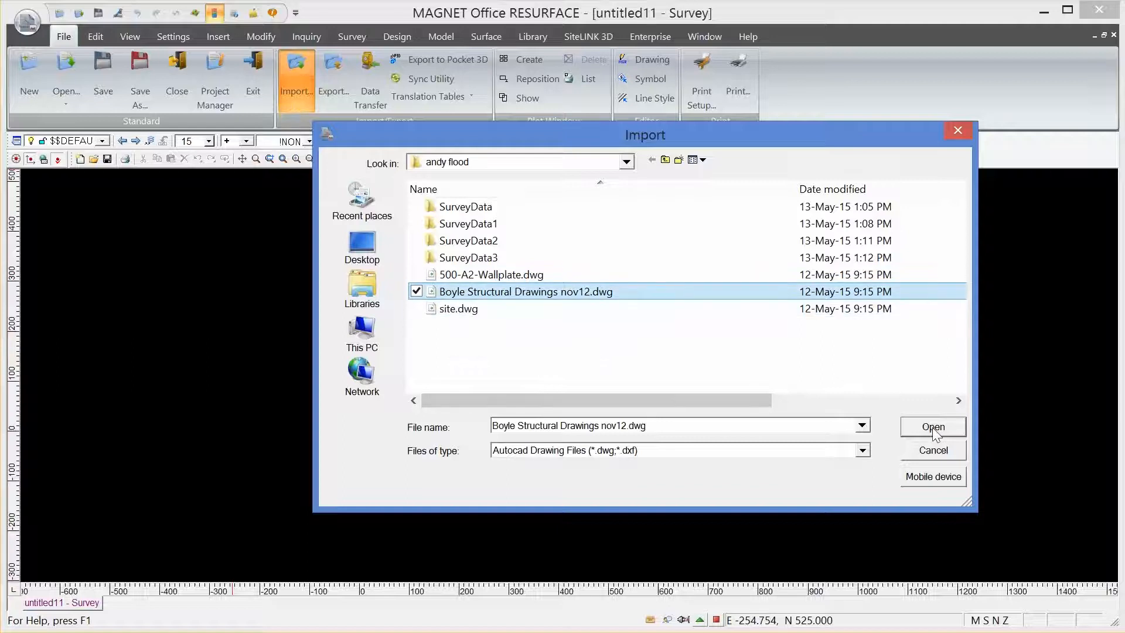
Import the Boyle drawing with Convert AutoCAD set to From Millimetres and point creation enabled.
{"action": "left_click", "coordinate": [932, 426]}
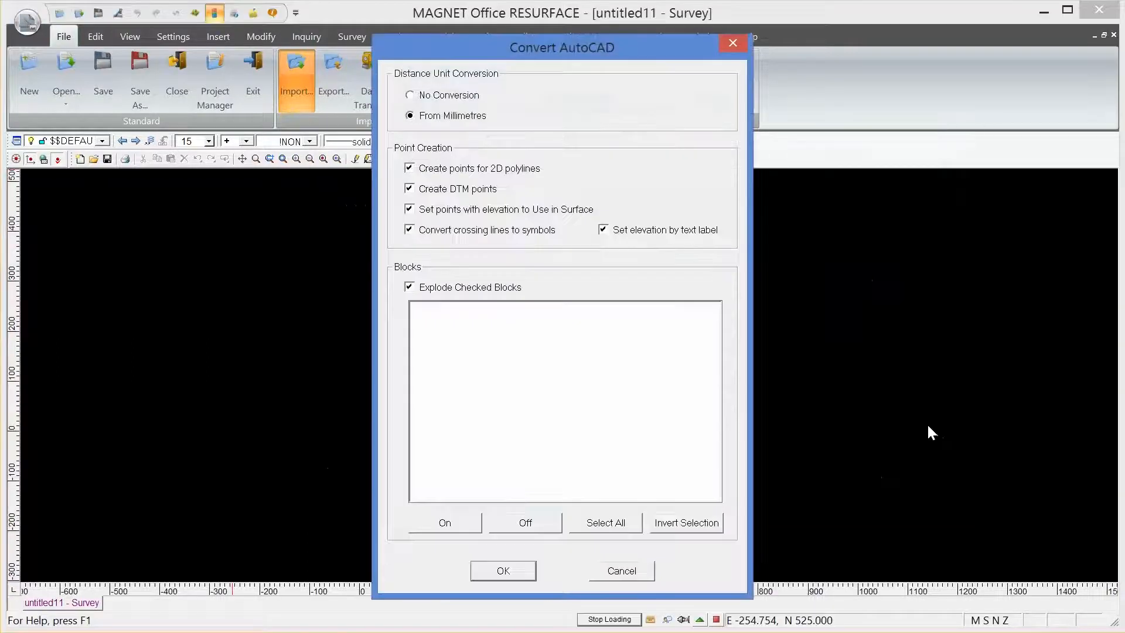
{"action": "mouse_move", "coordinate": [322, 203]}
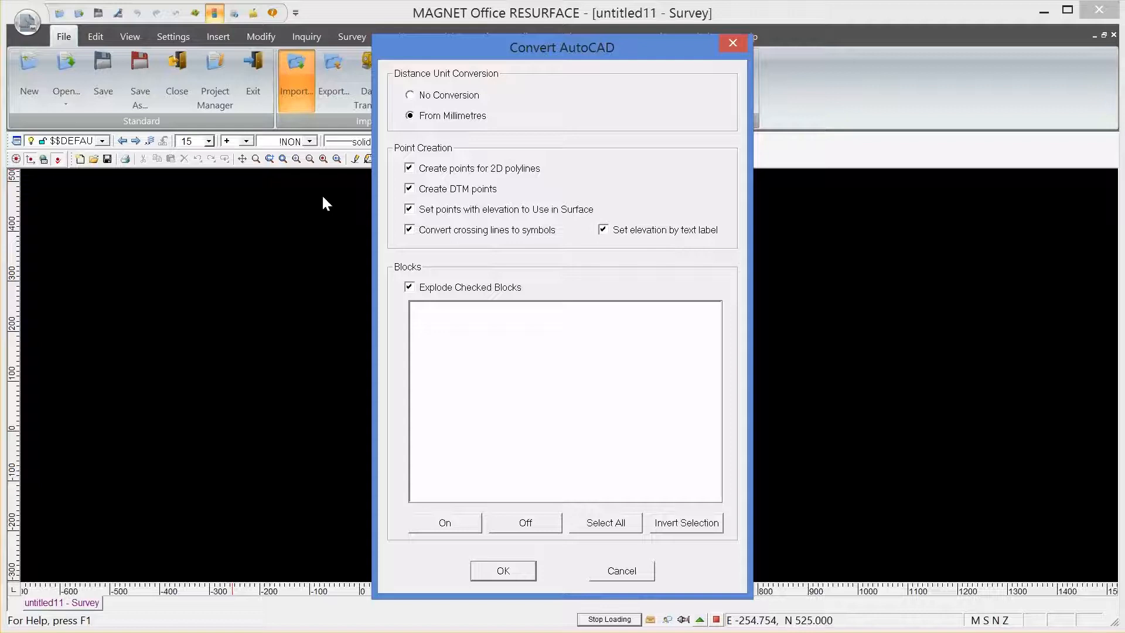
{"action": "mouse_move", "coordinate": [378, 318]}
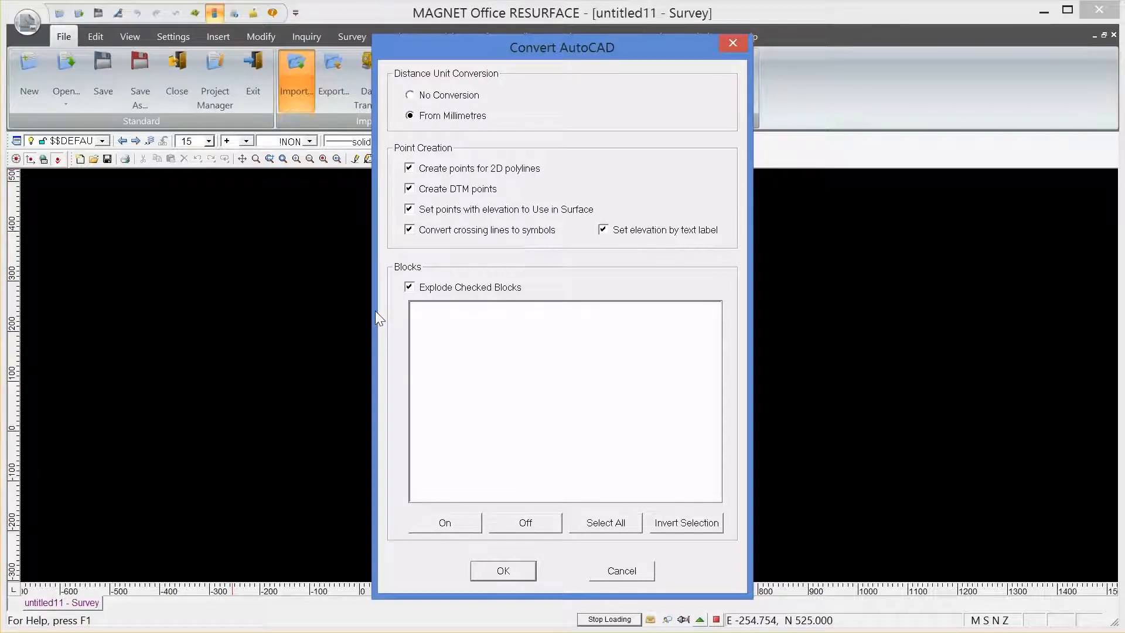
{"action": "mouse_move", "coordinate": [393, 277]}
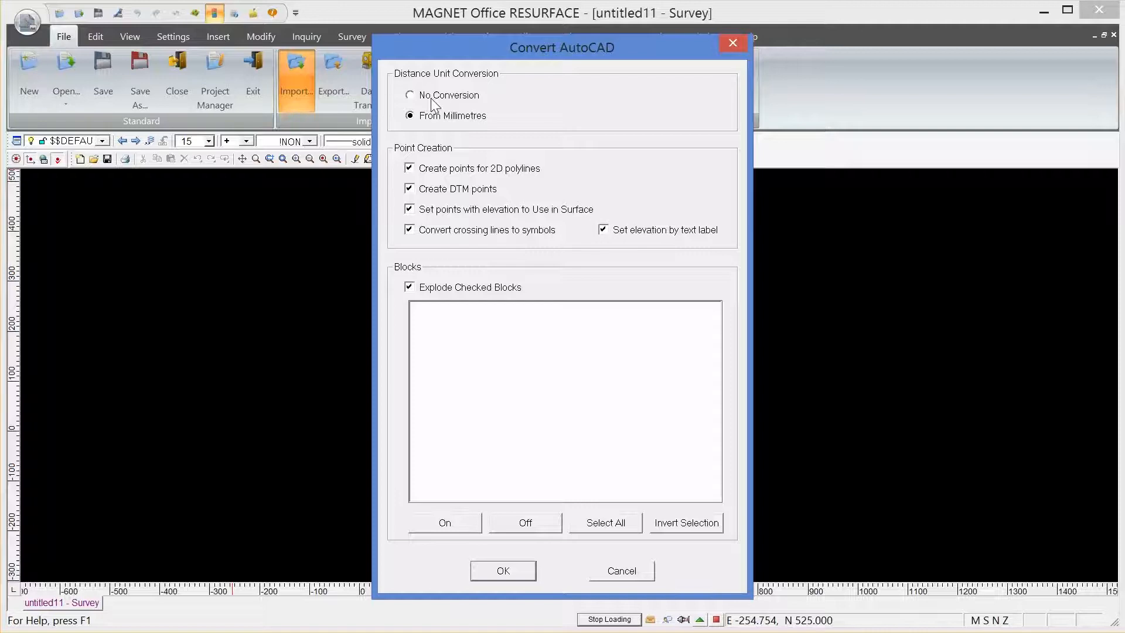
{"action": "mouse_move", "coordinate": [447, 351]}
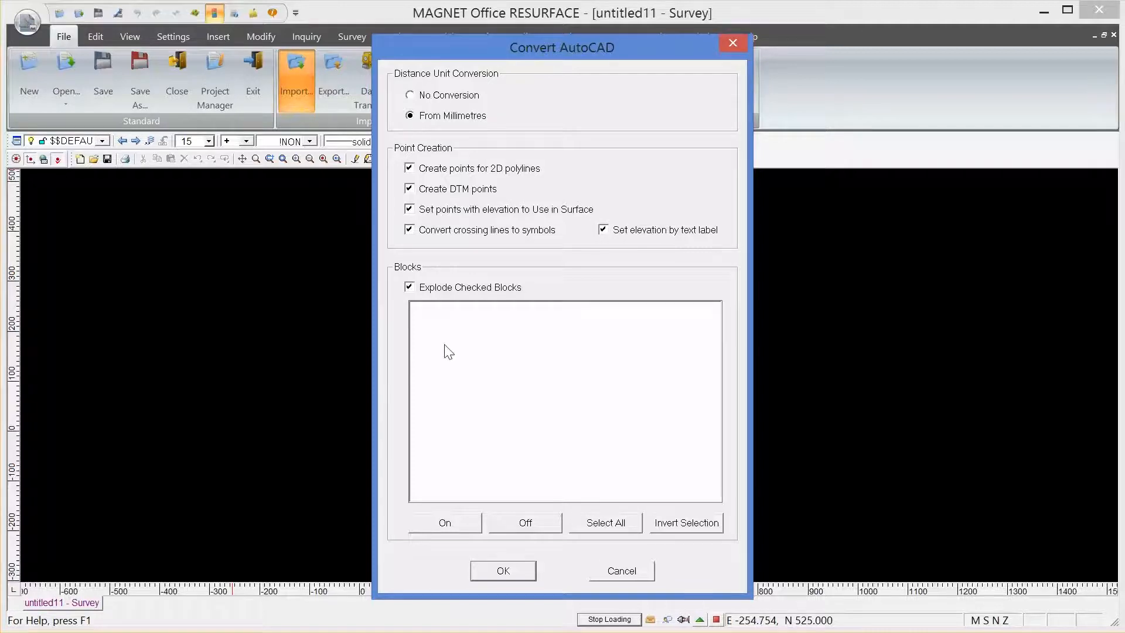
{"action": "left_click", "coordinate": [503, 571]}
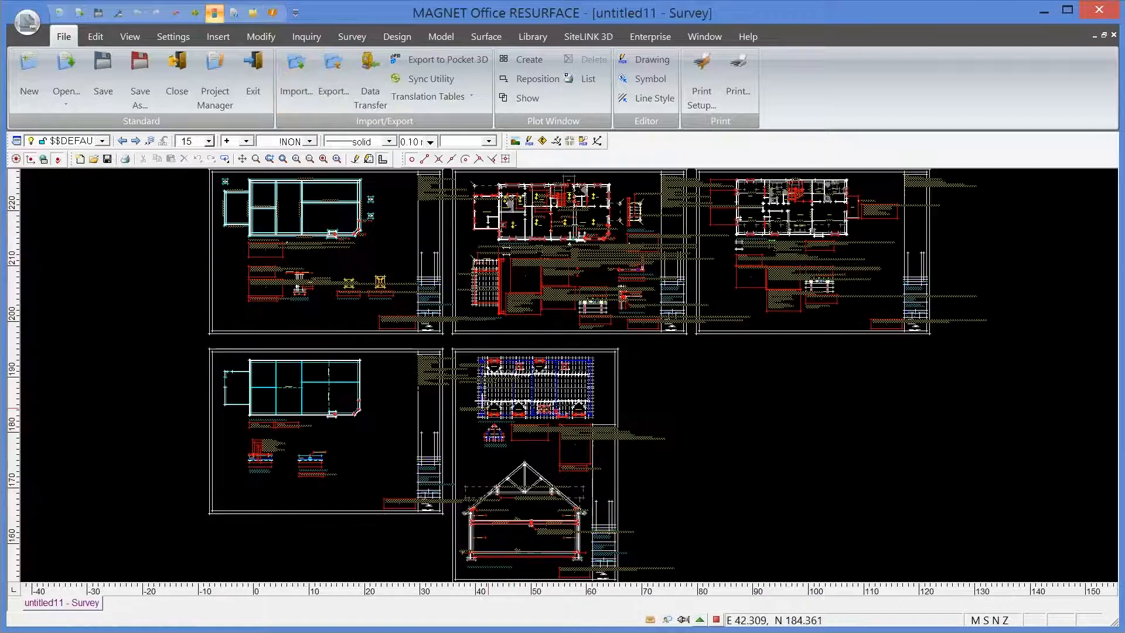
{"action": "mouse_move", "coordinate": [433, 372]}
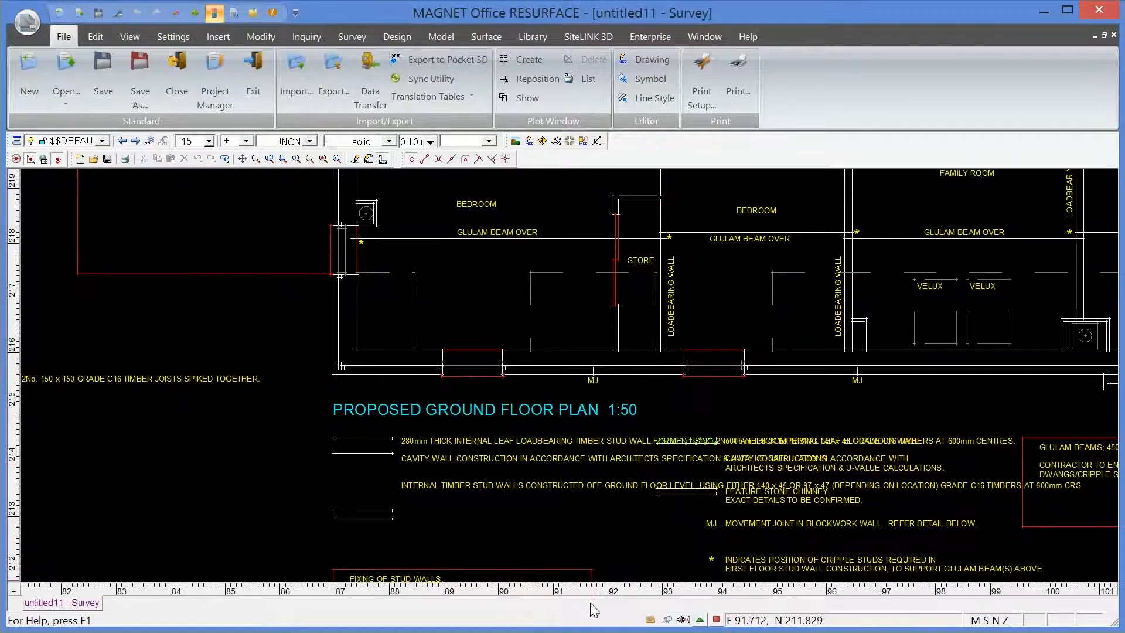
{"action": "mouse_move", "coordinate": [495, 613]}
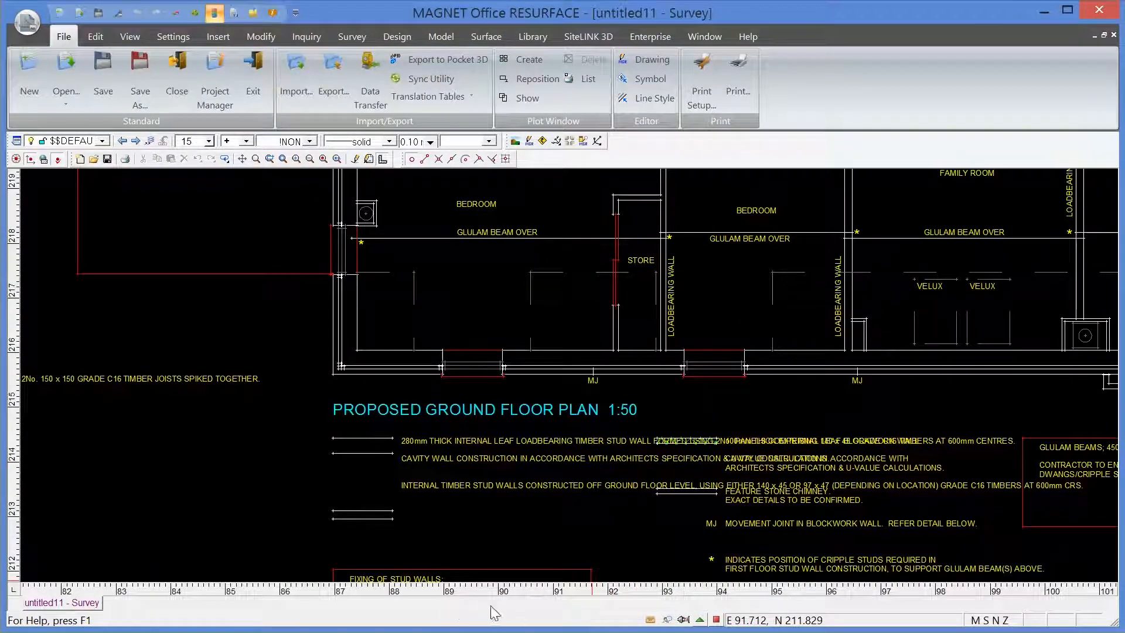
{"action": "mouse_move", "coordinate": [666, 606]}
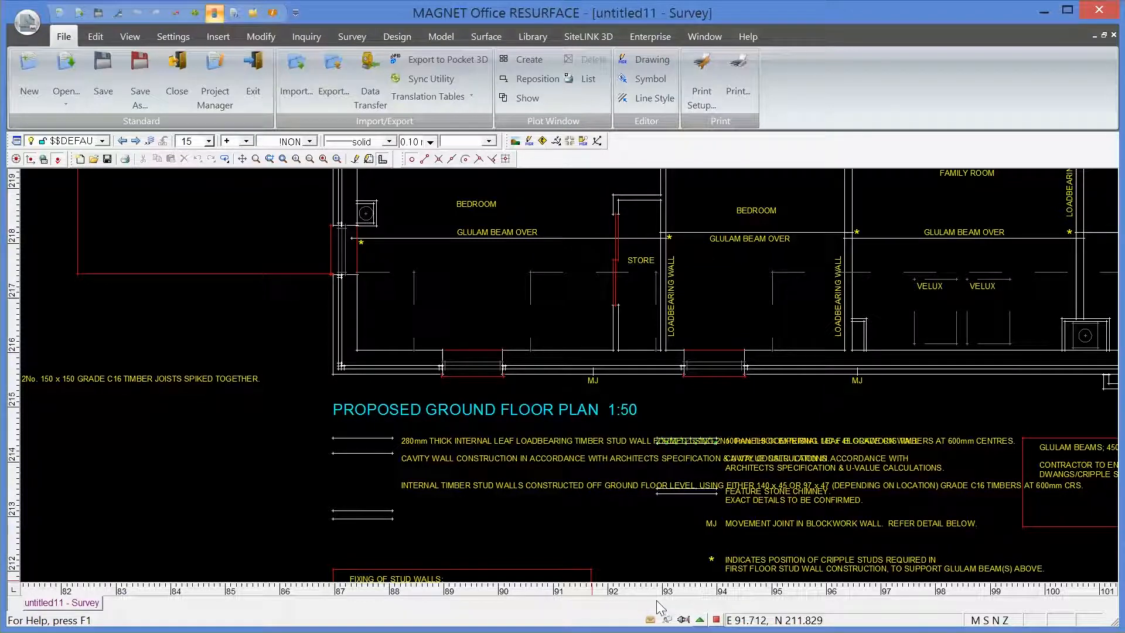
{"action": "mouse_move", "coordinate": [497, 590]}
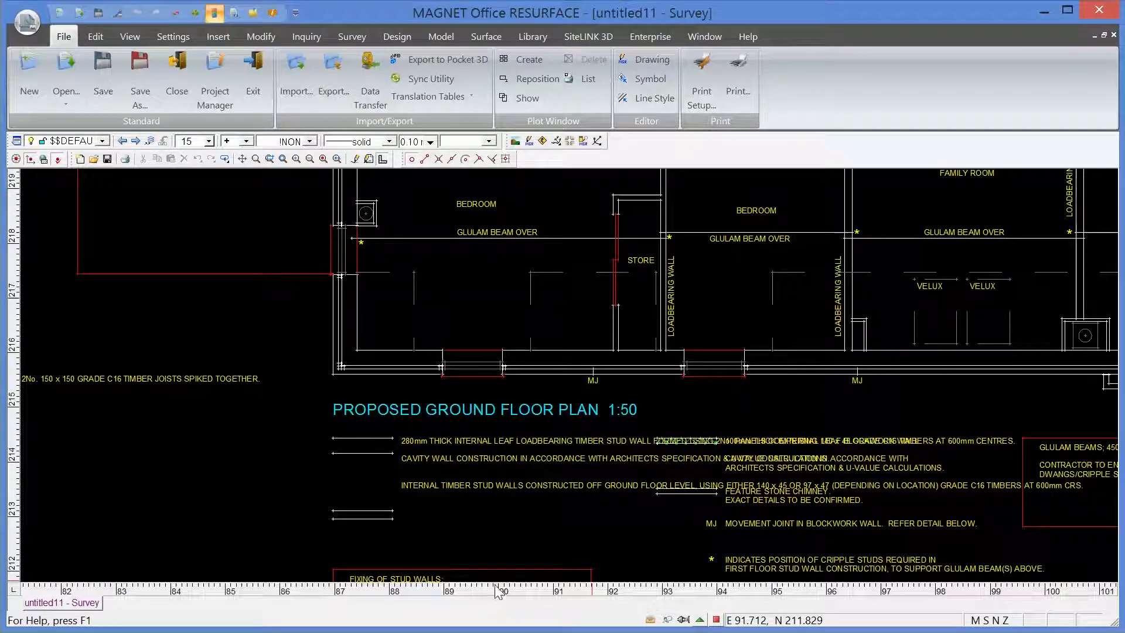
{"action": "mouse_move", "coordinate": [370, 304]}
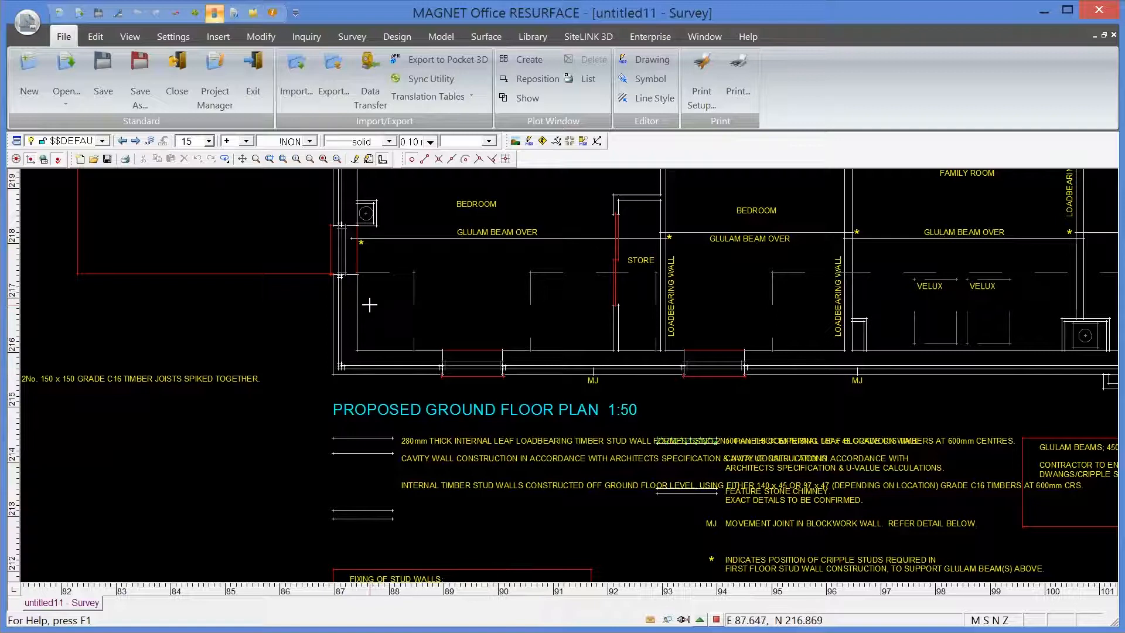
Run an Inquiry Bearing Distance between wall corner points 915 and 914, reading bearing 90.0000 and distance 2.000.
{"action": "left_click", "coordinate": [306, 36]}
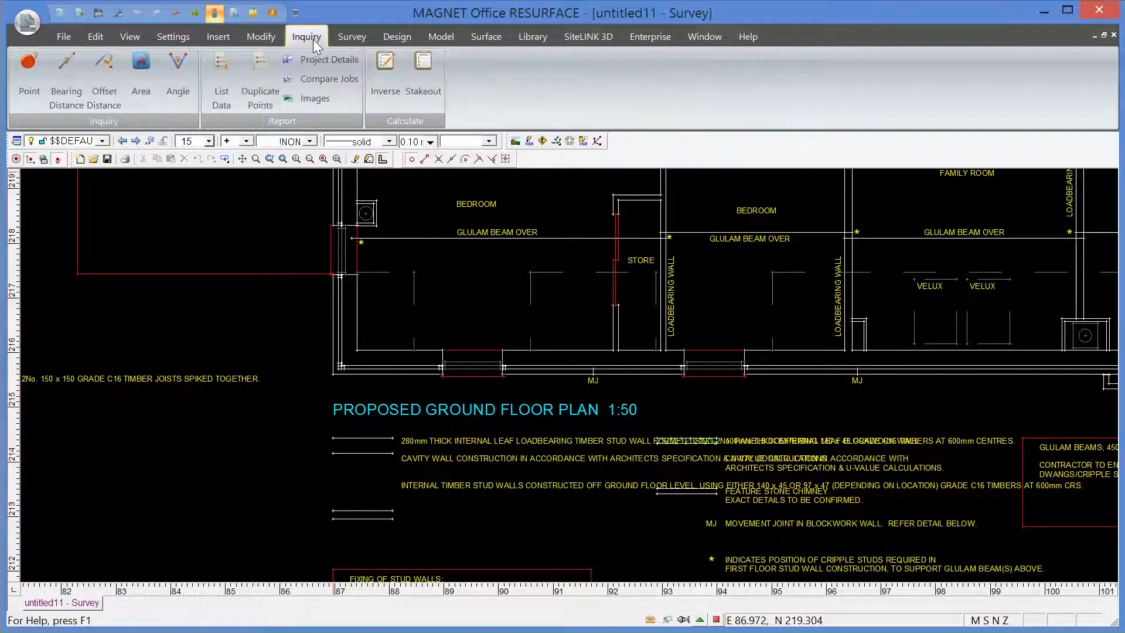
{"action": "left_click", "coordinate": [65, 82]}
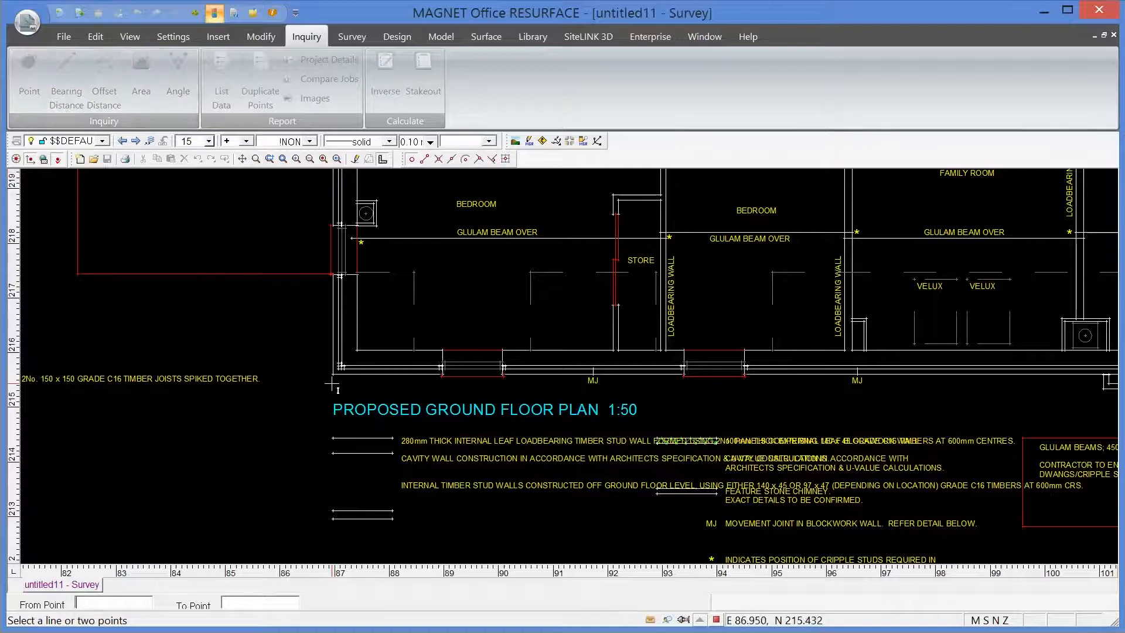
{"action": "scroll", "scroll_direction": "up", "scroll_amount": 3}
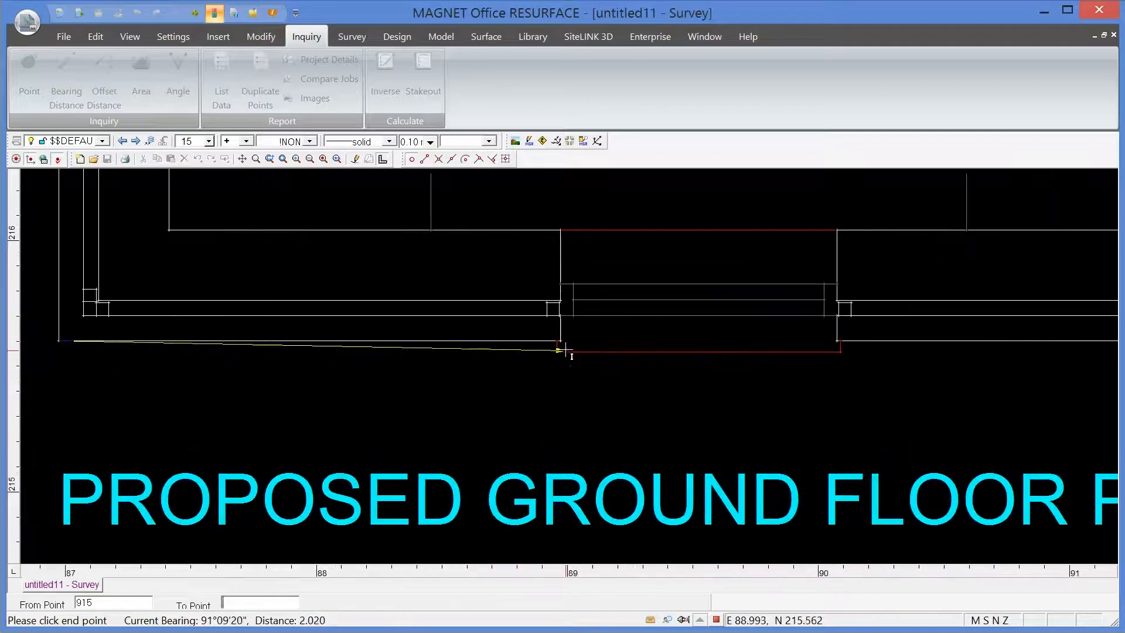
{"action": "left_click", "coordinate": [558, 347]}
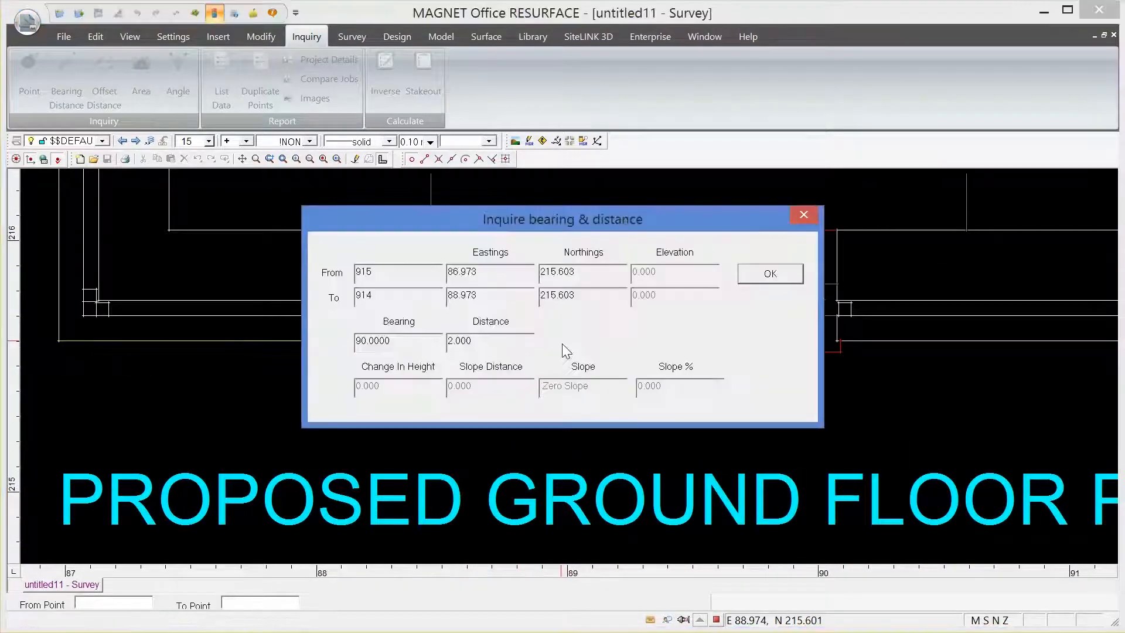
{"action": "mouse_move", "coordinate": [446, 354]}
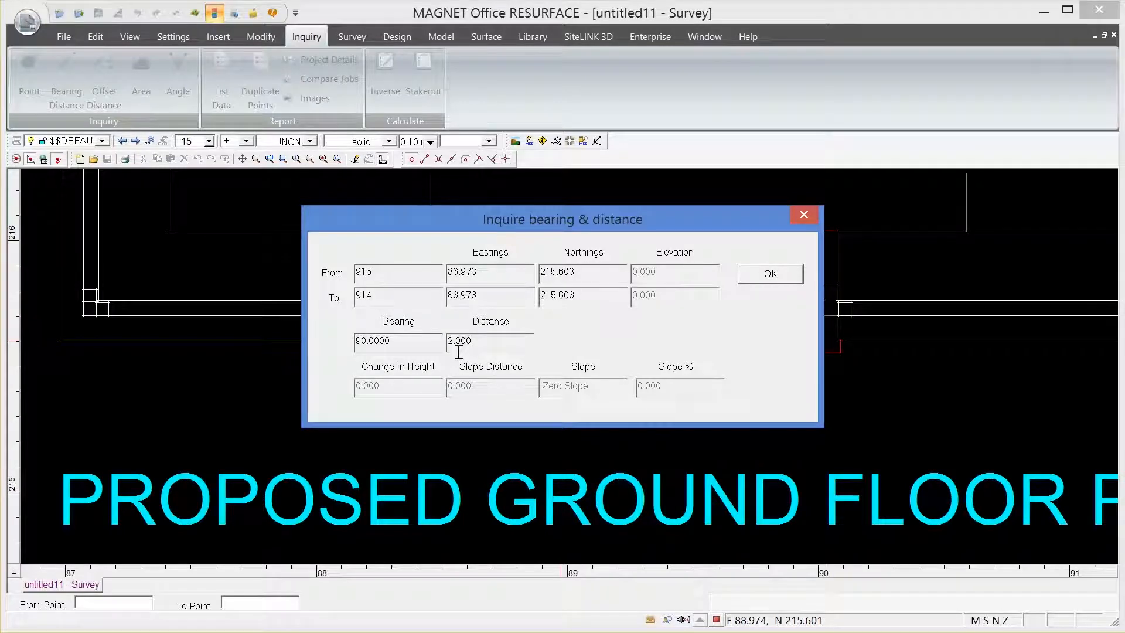
{"action": "mouse_move", "coordinate": [463, 380]}
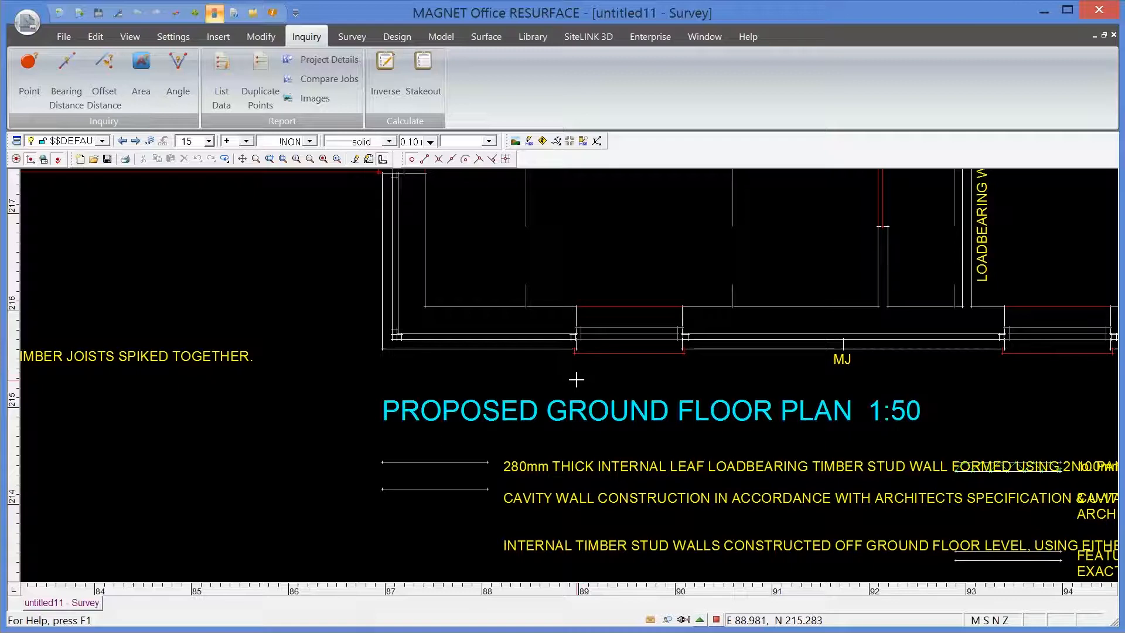
{"action": "mouse_move", "coordinate": [532, 372]}
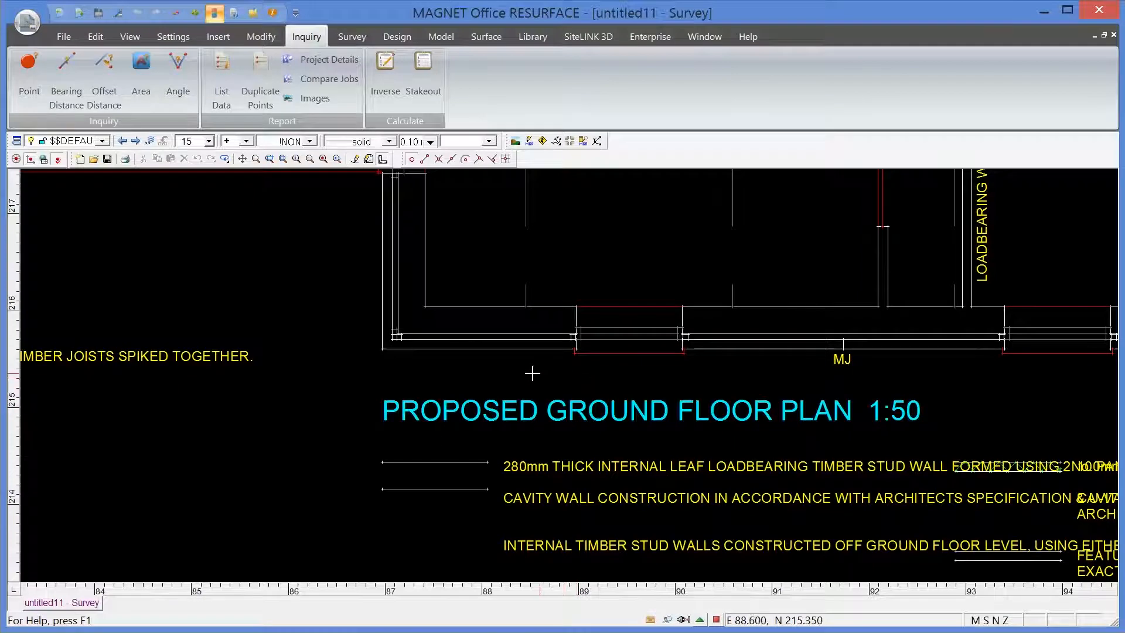
{"action": "mouse_move", "coordinate": [735, 295]}
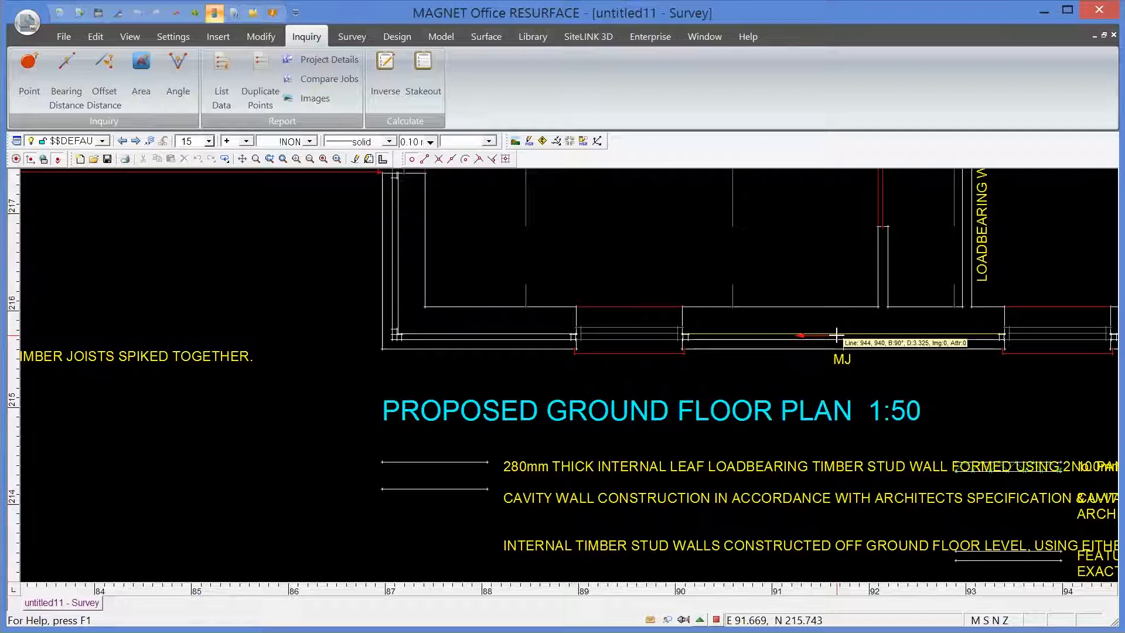
Inspect point 915 in Edit Point, confirming easting 86.973 and northing 215.603.
{"action": "scroll", "scroll_direction": "up", "scroll_amount": 3}
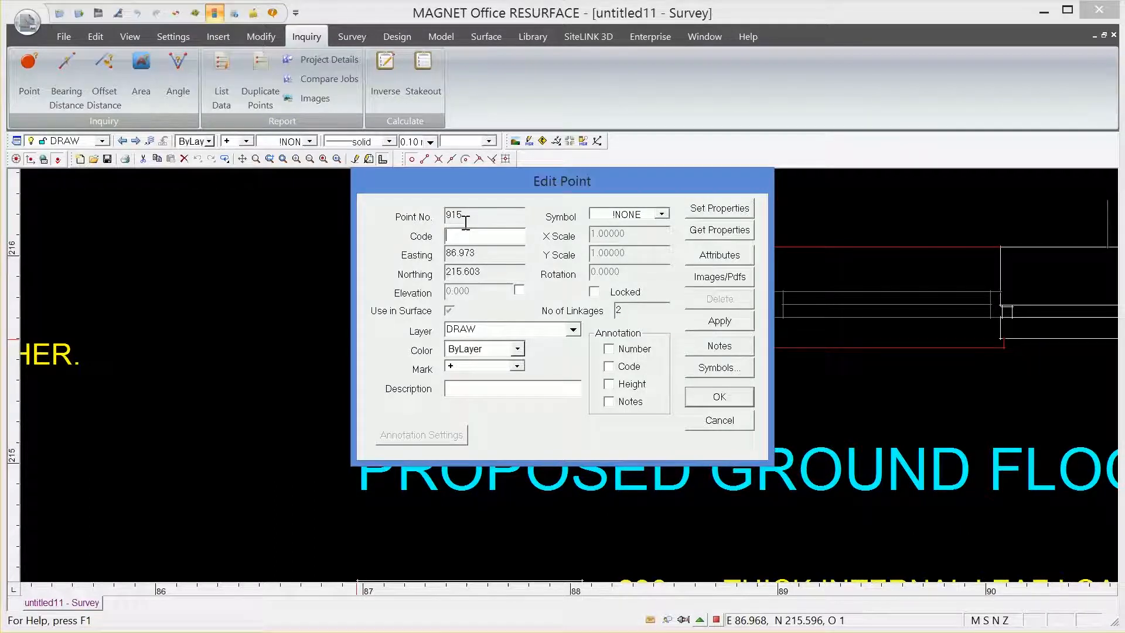
{"action": "mouse_move", "coordinate": [480, 253]}
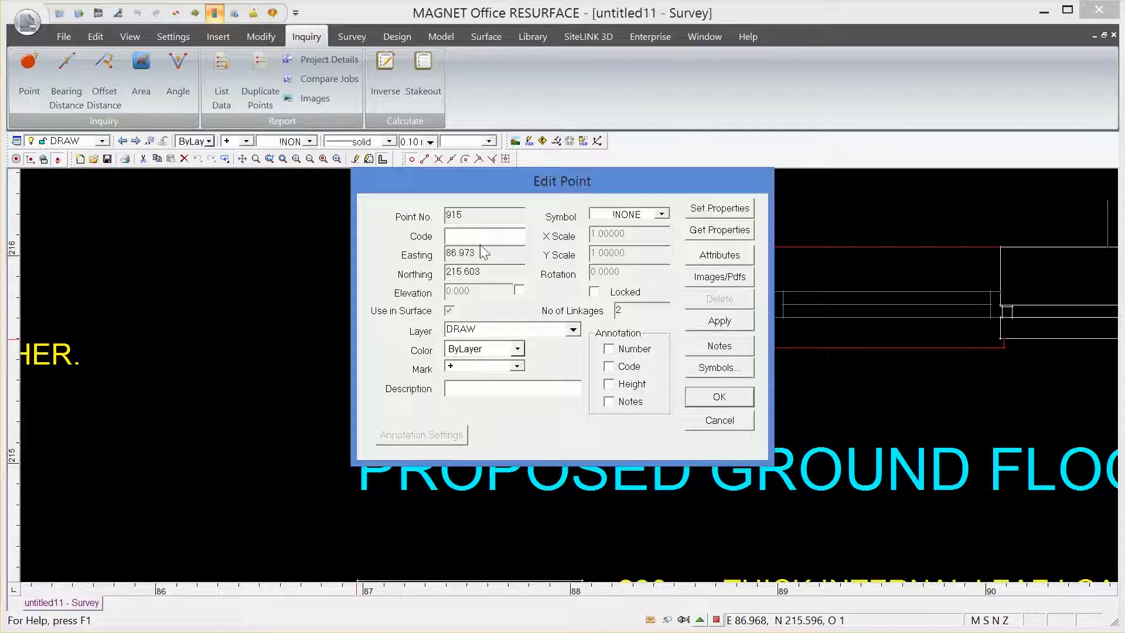
{"action": "left_click", "coordinate": [718, 419]}
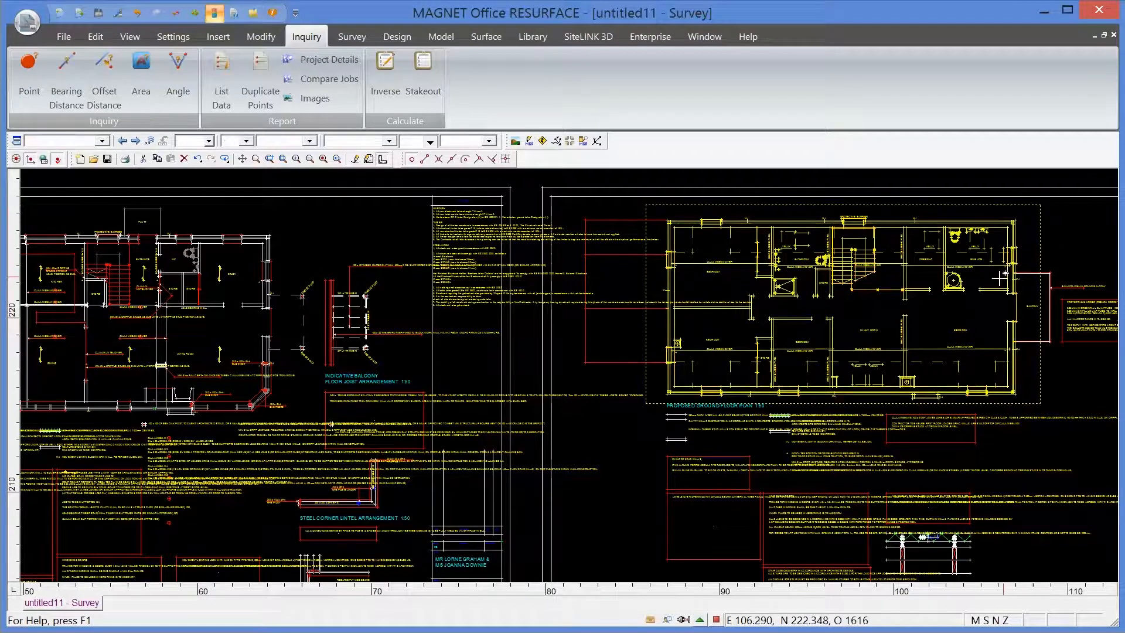
{"action": "mouse_move", "coordinate": [749, 330]}
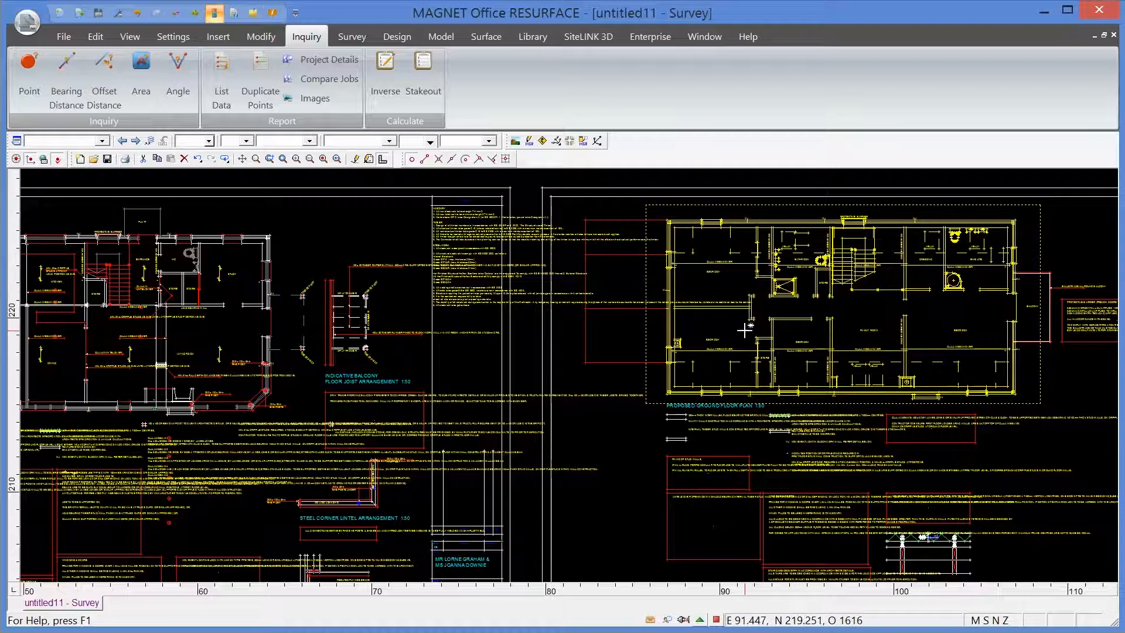
{"action": "mouse_move", "coordinate": [701, 287]}
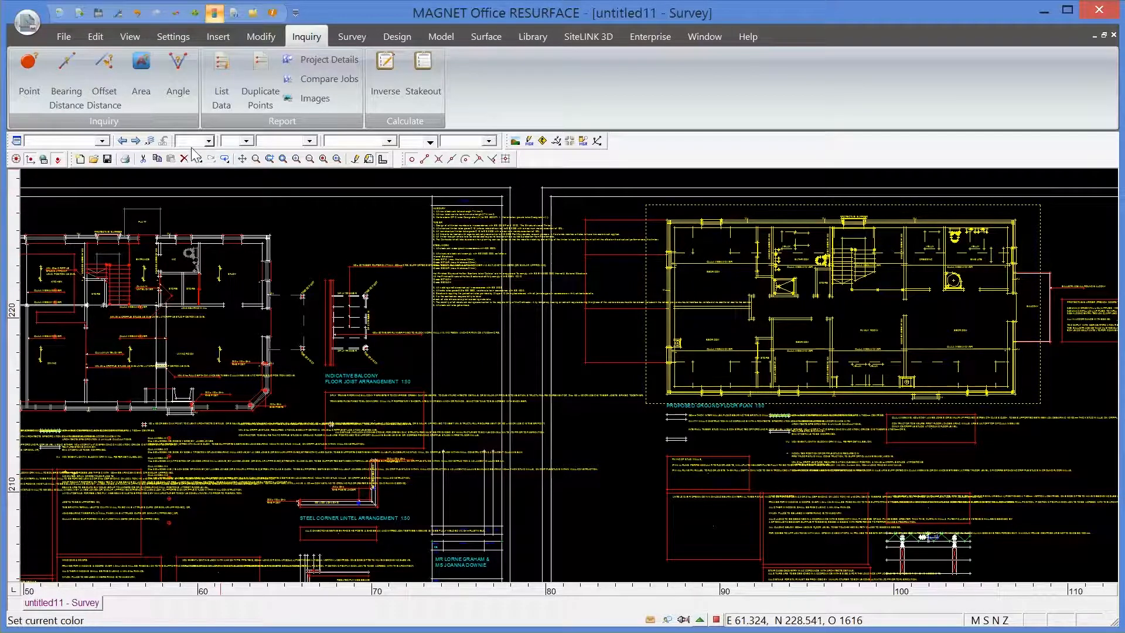
Copy the selected ground floor plan via Edit, ready to place in another project.
{"action": "left_click", "coordinate": [95, 37]}
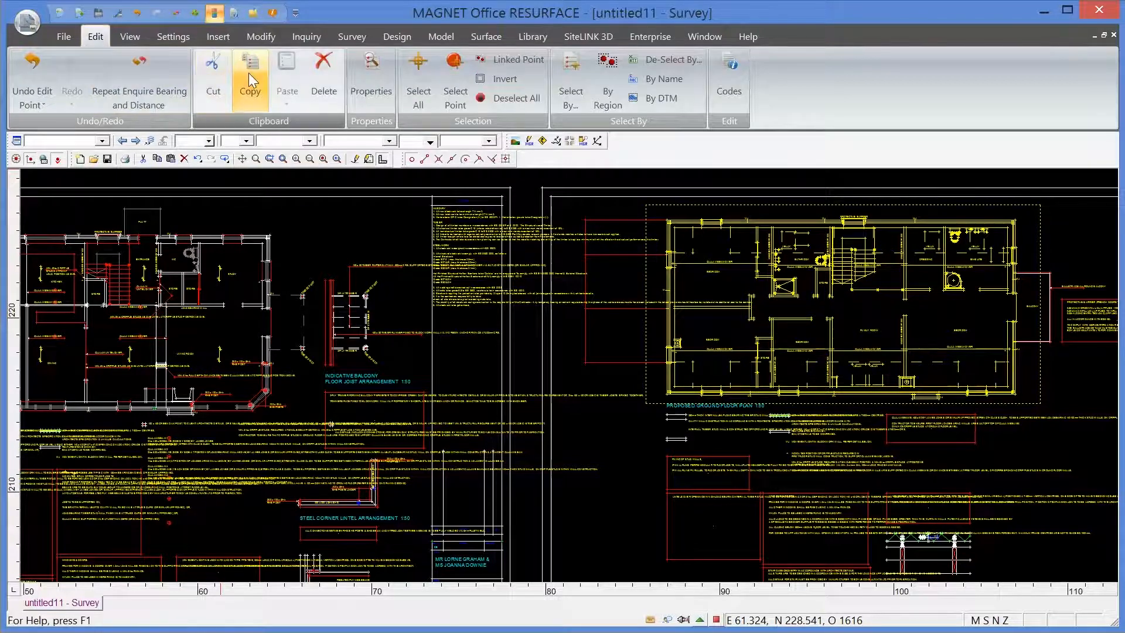
{"action": "mouse_move", "coordinate": [71, 64]}
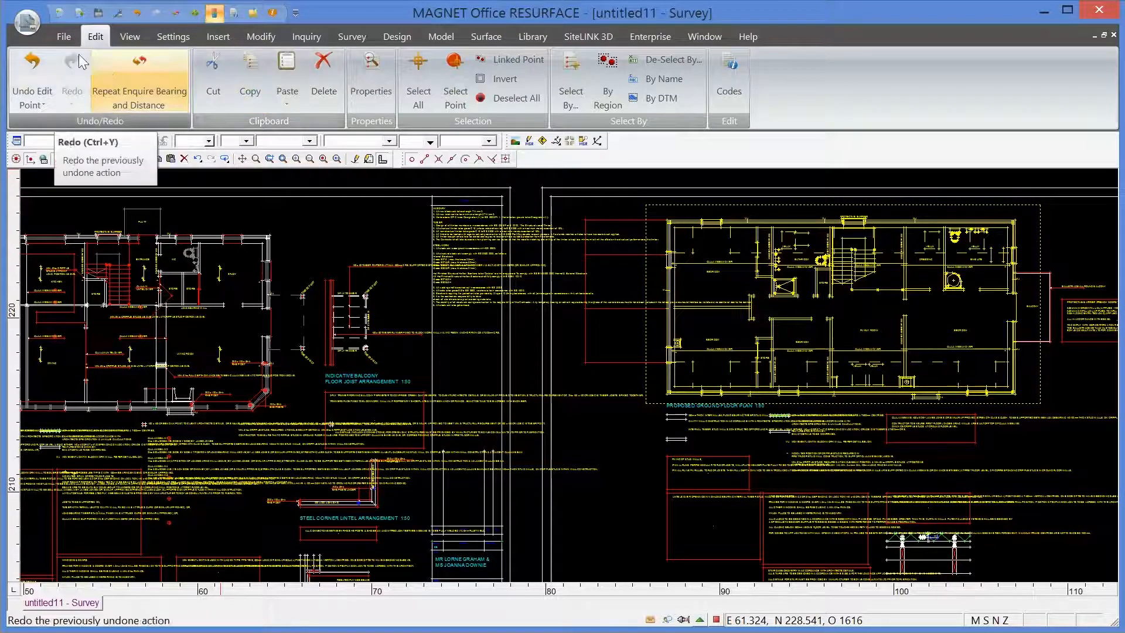
{"action": "left_click", "coordinate": [63, 36]}
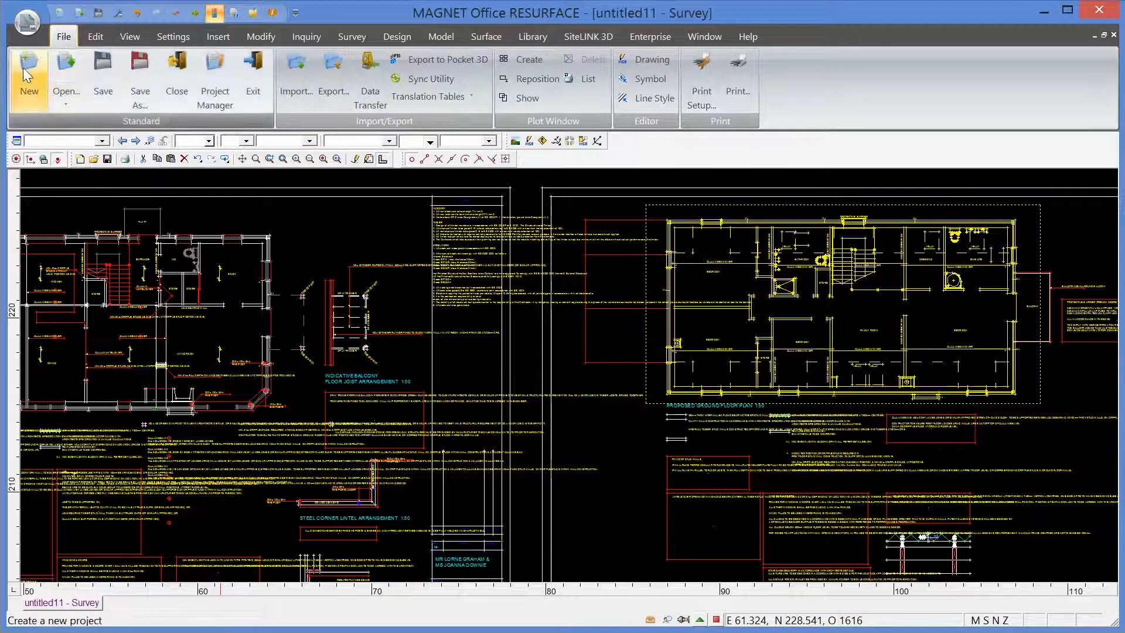
Create the new untitled12 project and paste the copied ground floor plan into it.
{"action": "left_click", "coordinate": [28, 79]}
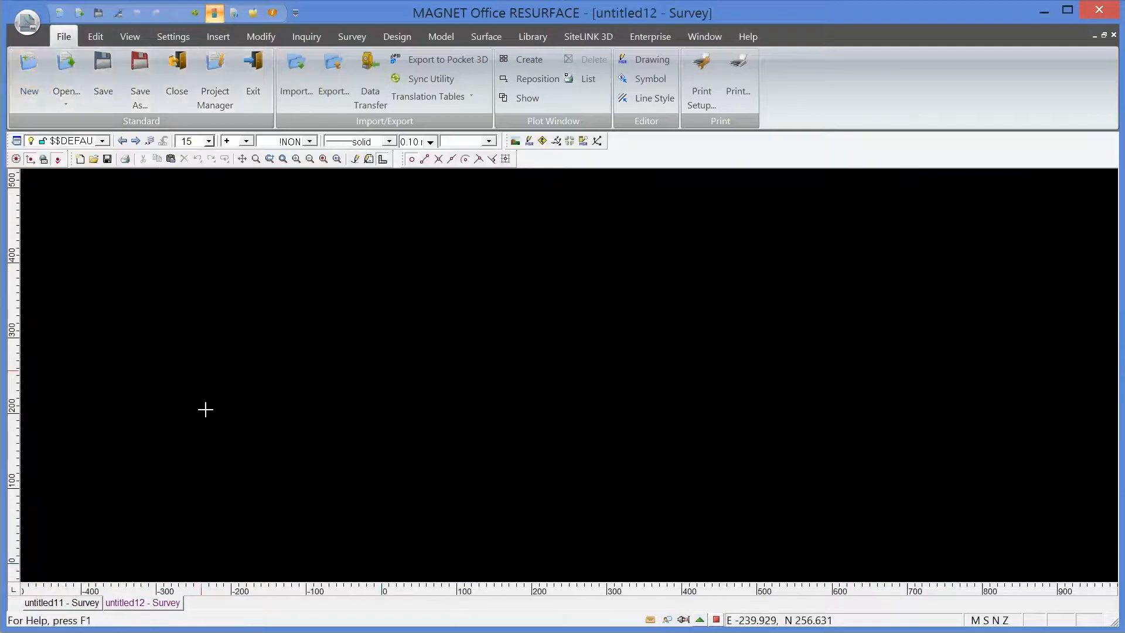
{"action": "mouse_move", "coordinate": [117, 620]}
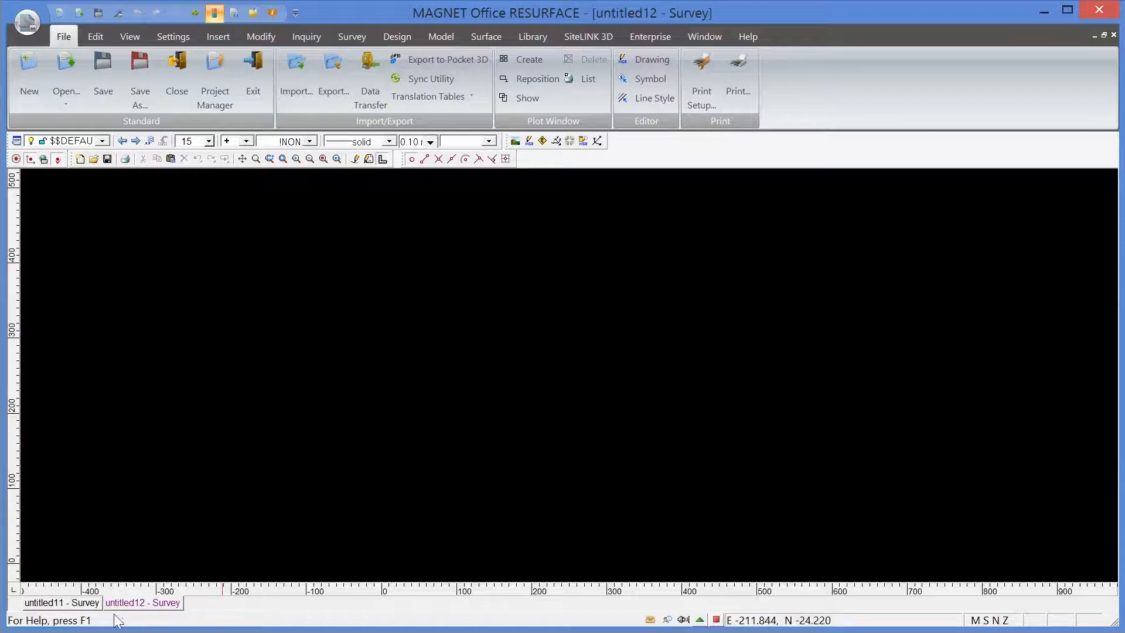
{"action": "mouse_move", "coordinate": [65, 619]}
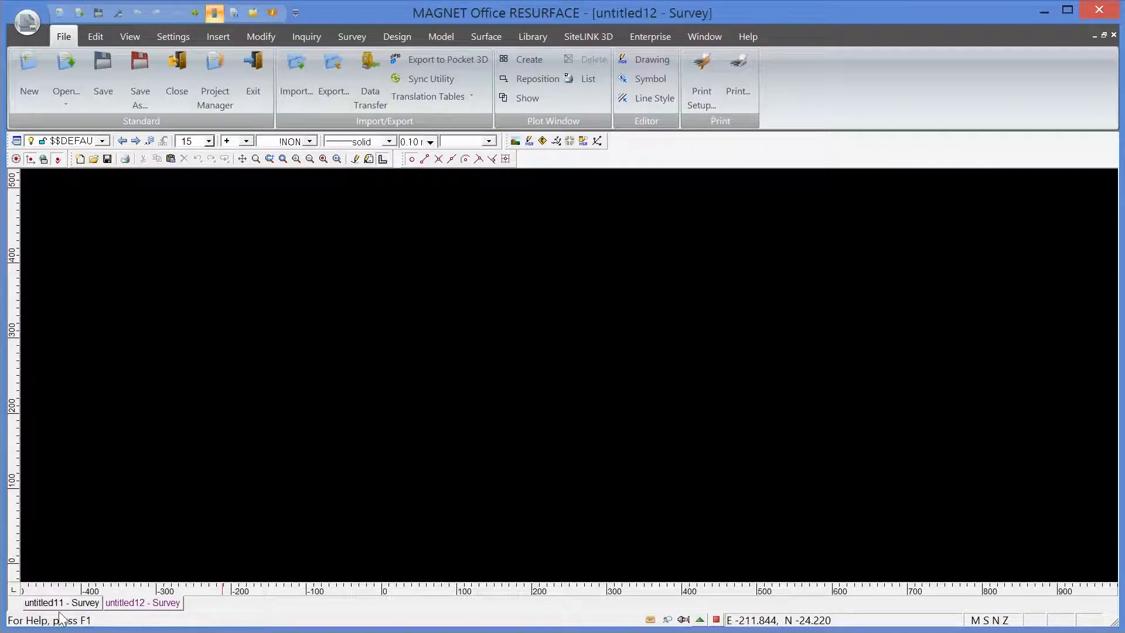
{"action": "mouse_move", "coordinate": [115, 615]}
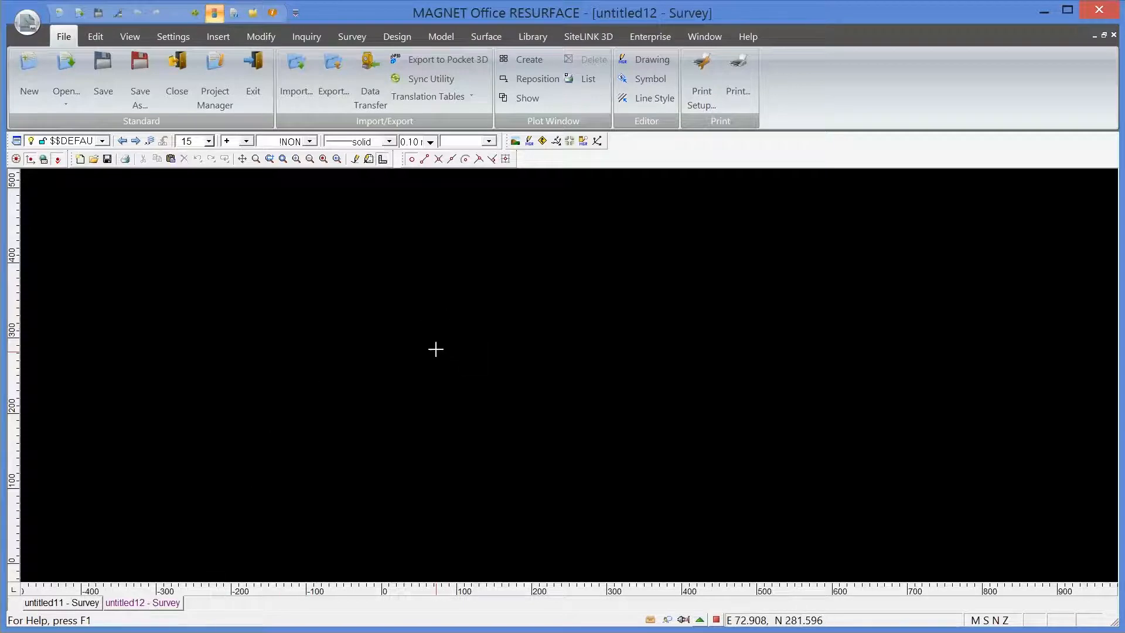
{"action": "mouse_move", "coordinate": [358, 258]}
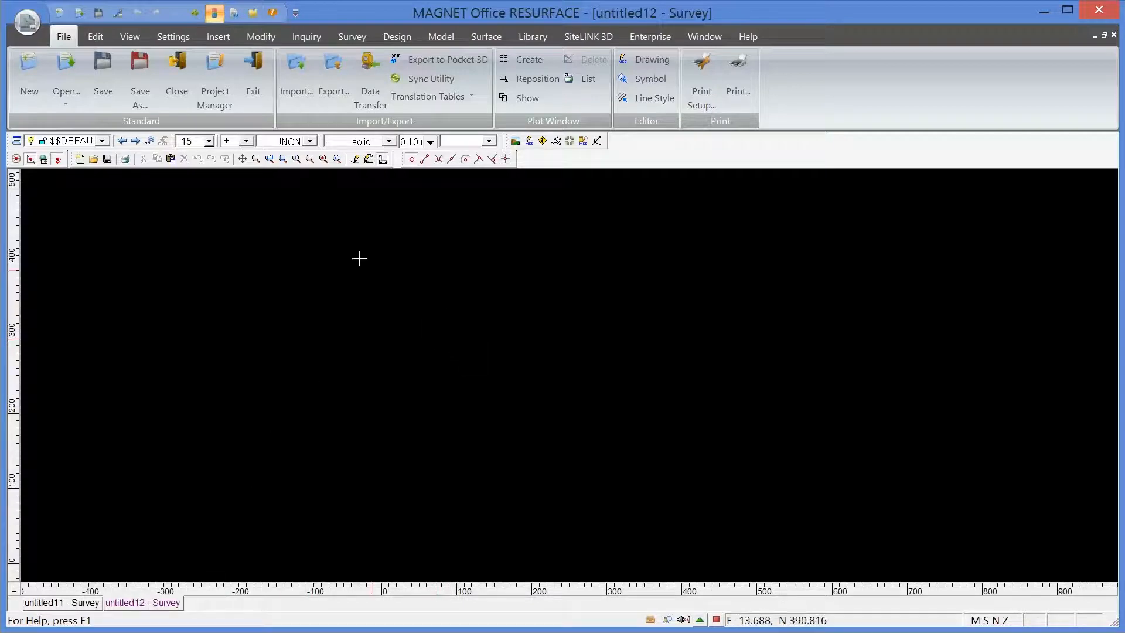
{"action": "left_click", "coordinate": [95, 36]}
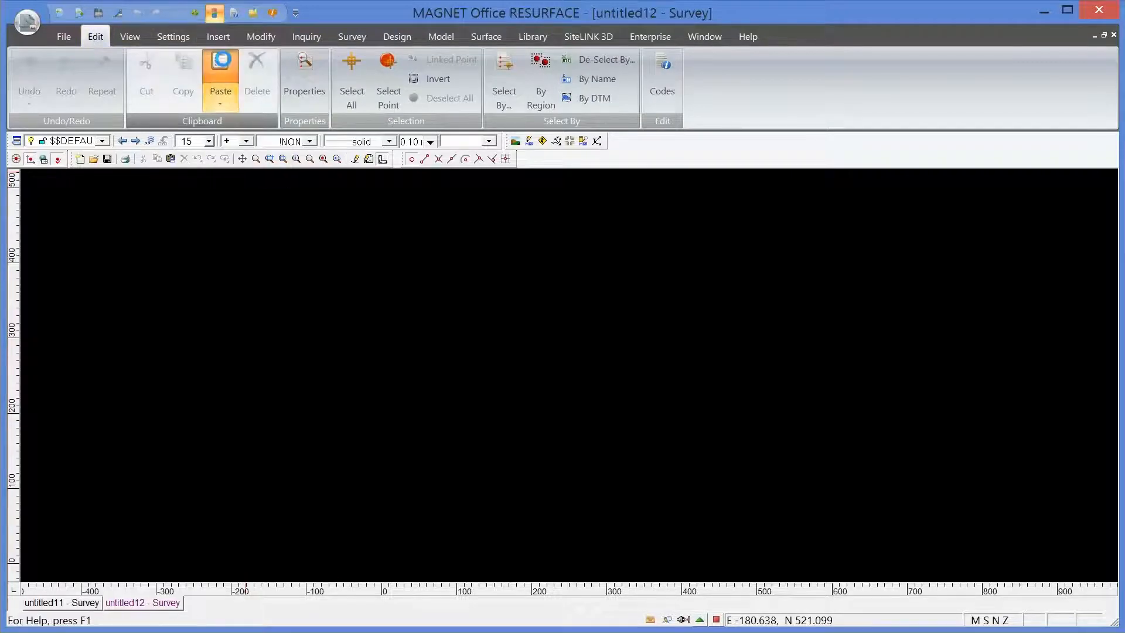
{"action": "left_click", "coordinate": [221, 71]}
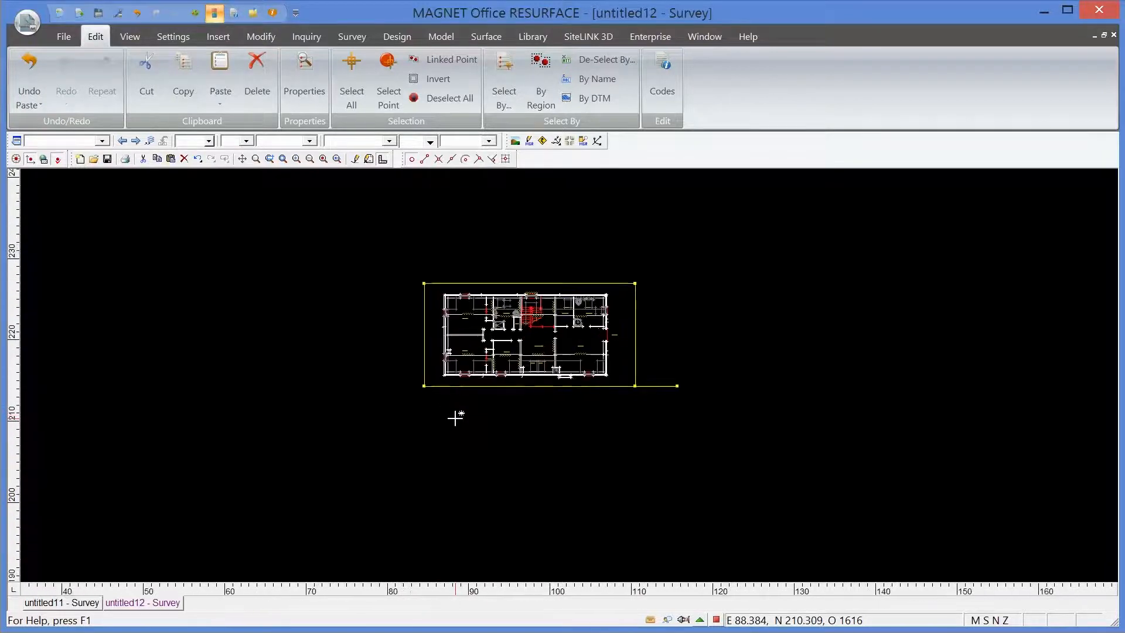
{"action": "mouse_move", "coordinate": [563, 394]}
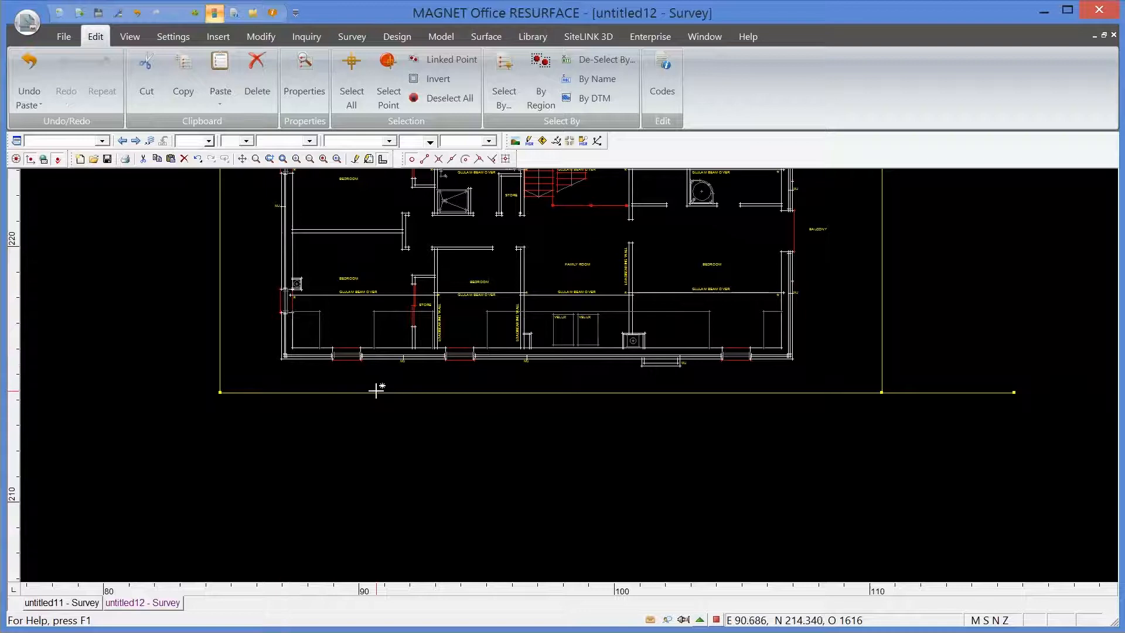
{"action": "mouse_move", "coordinate": [315, 362]}
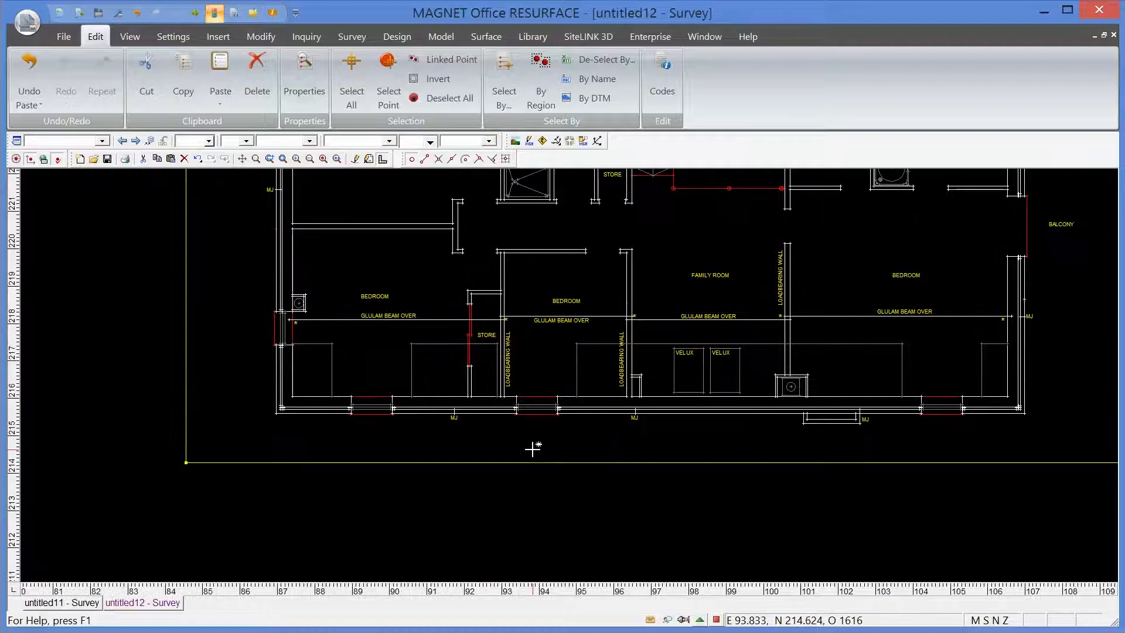
{"action": "mouse_move", "coordinate": [529, 443]}
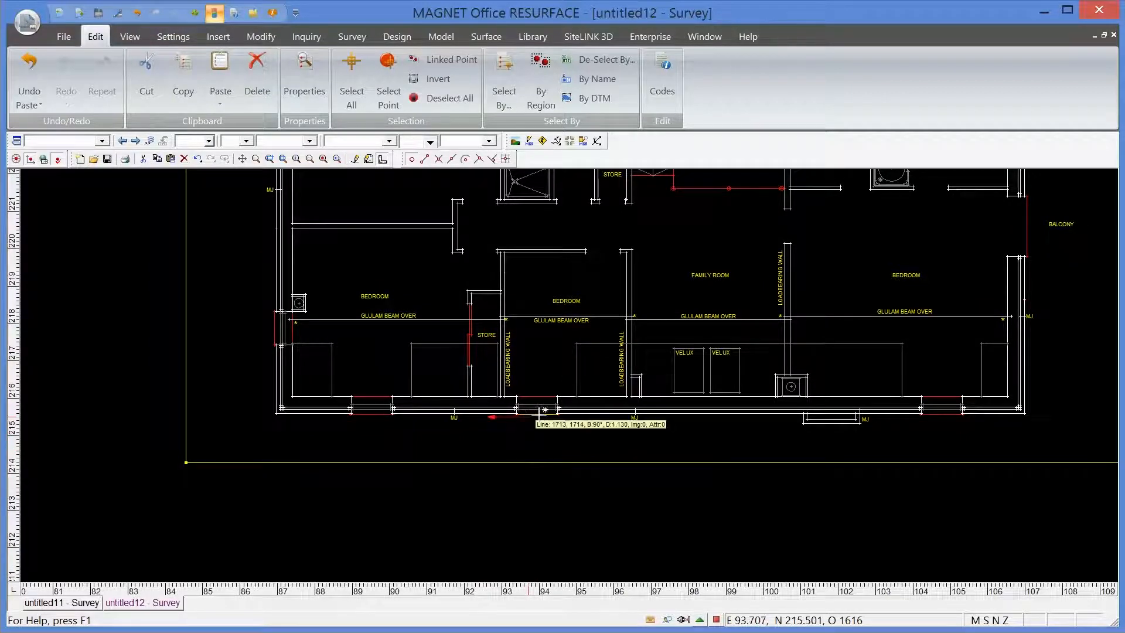
{"action": "mouse_move", "coordinate": [552, 432]}
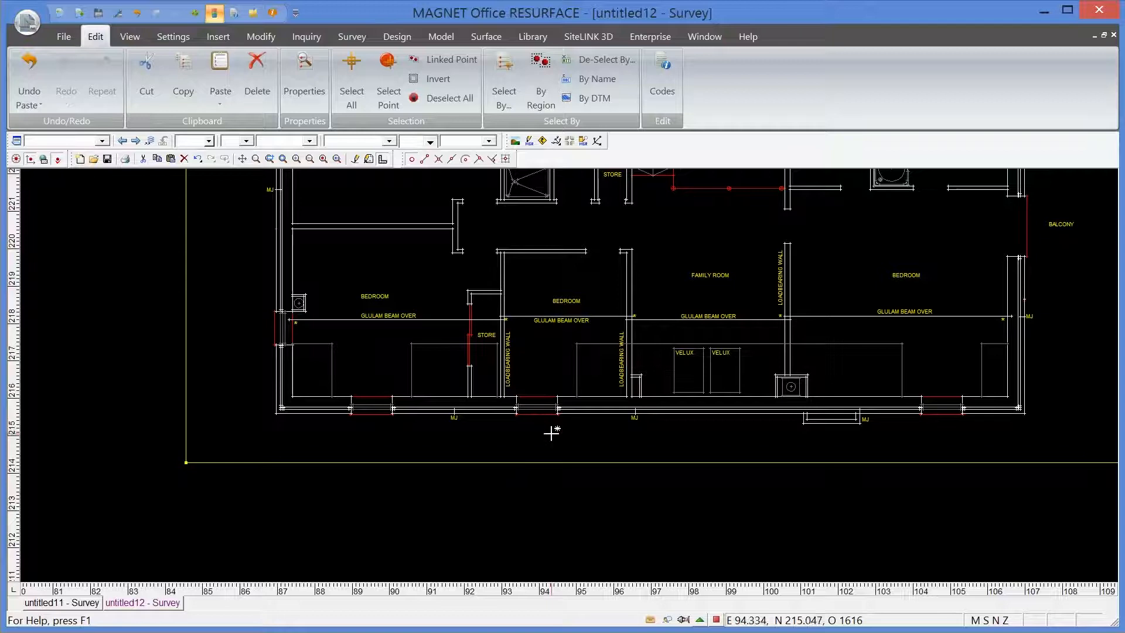
{"action": "mouse_move", "coordinate": [552, 434]}
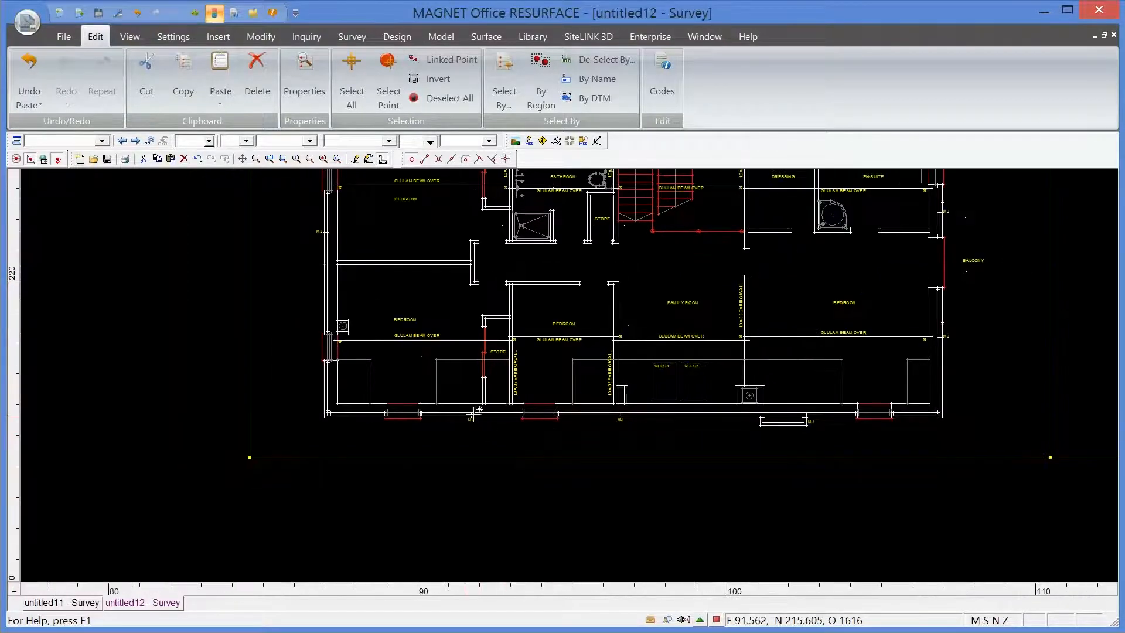
{"action": "mouse_move", "coordinate": [527, 412]}
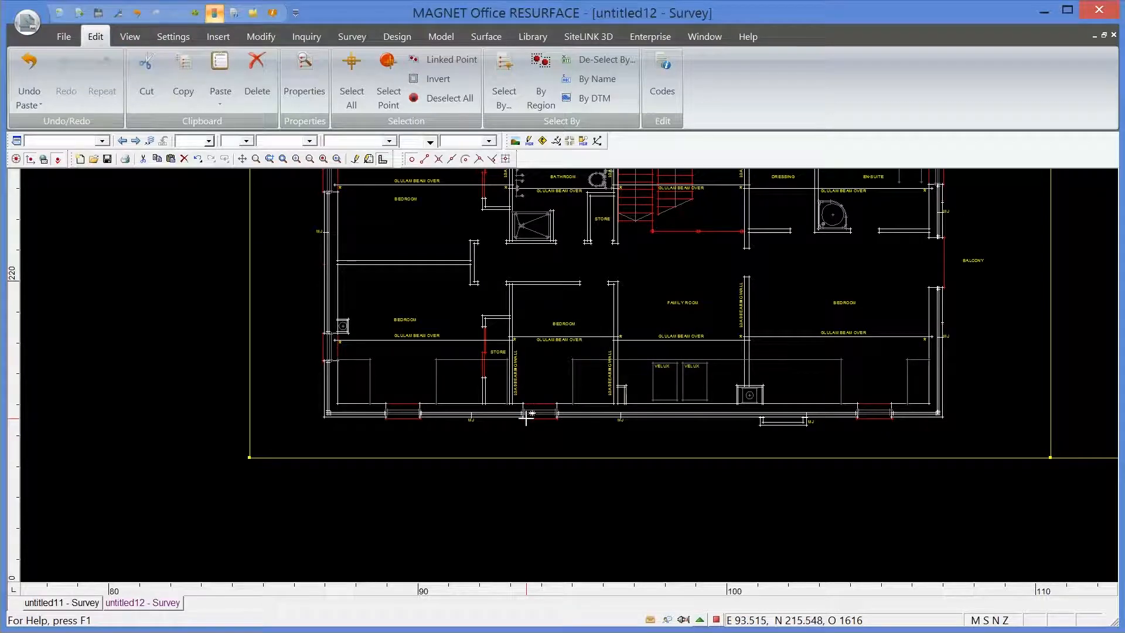
{"action": "mouse_move", "coordinate": [527, 419]}
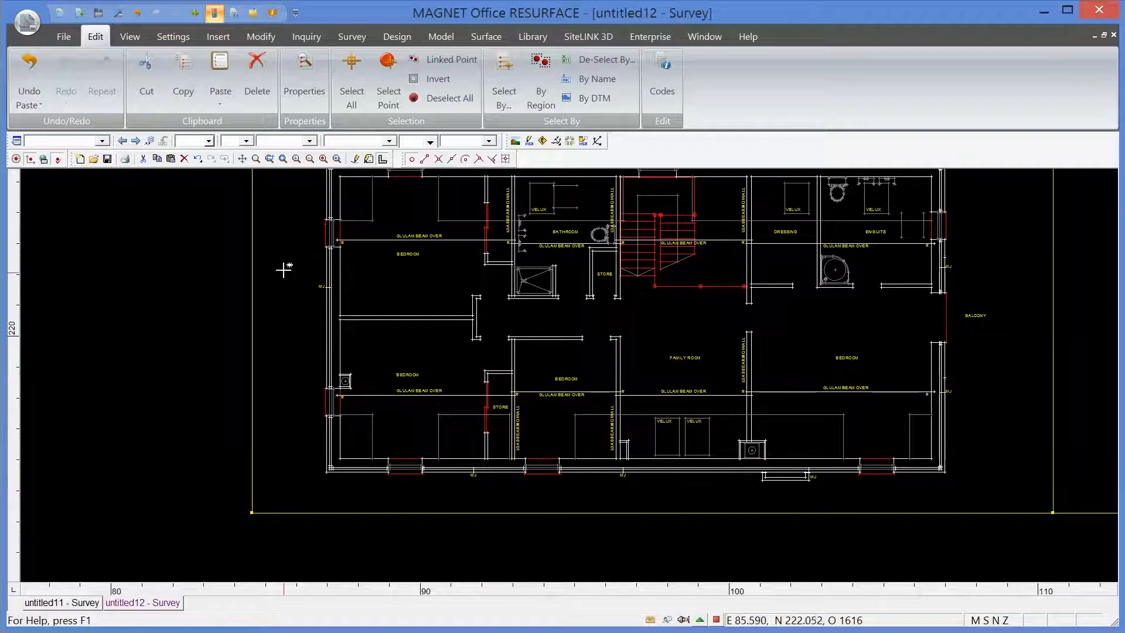
Bring up the file and project commands for untitled12 after inspecting the pasted plan.
{"action": "left_click", "coordinate": [63, 36]}
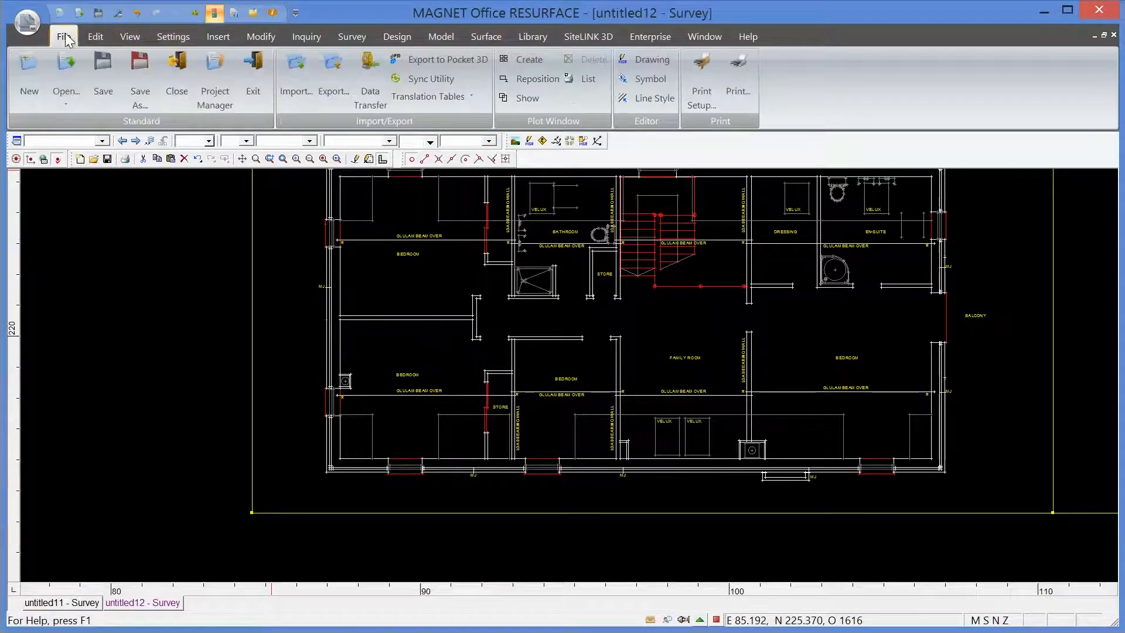
Start an export of untitled12 as a Magnet Field Job named house-setout.
{"action": "left_click", "coordinate": [331, 77]}
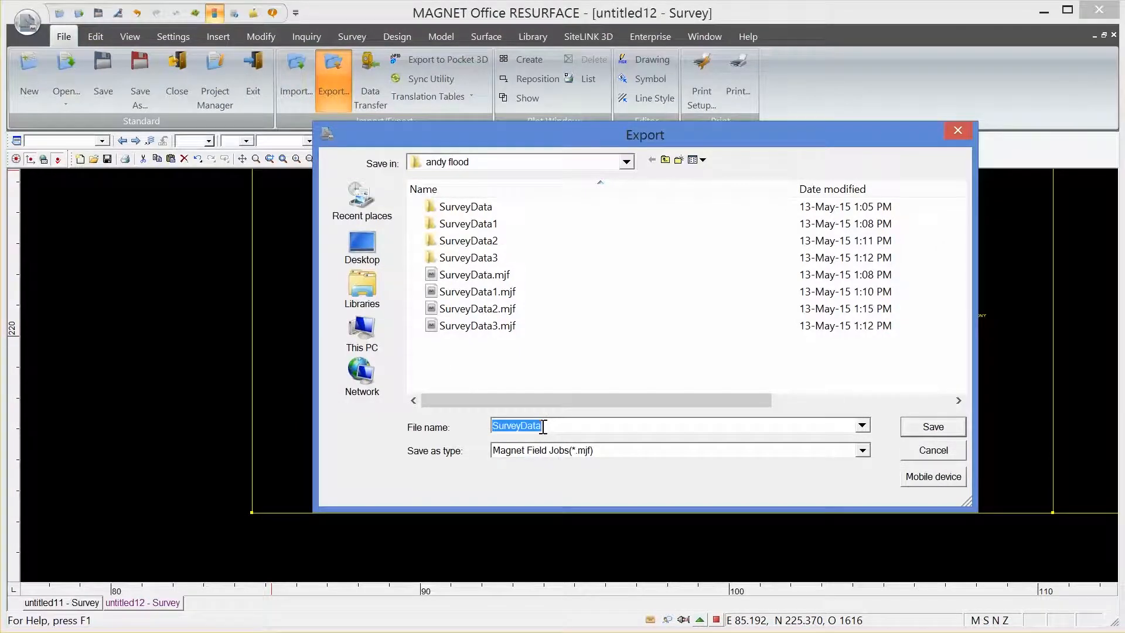
{"action": "type", "text": "ho"}
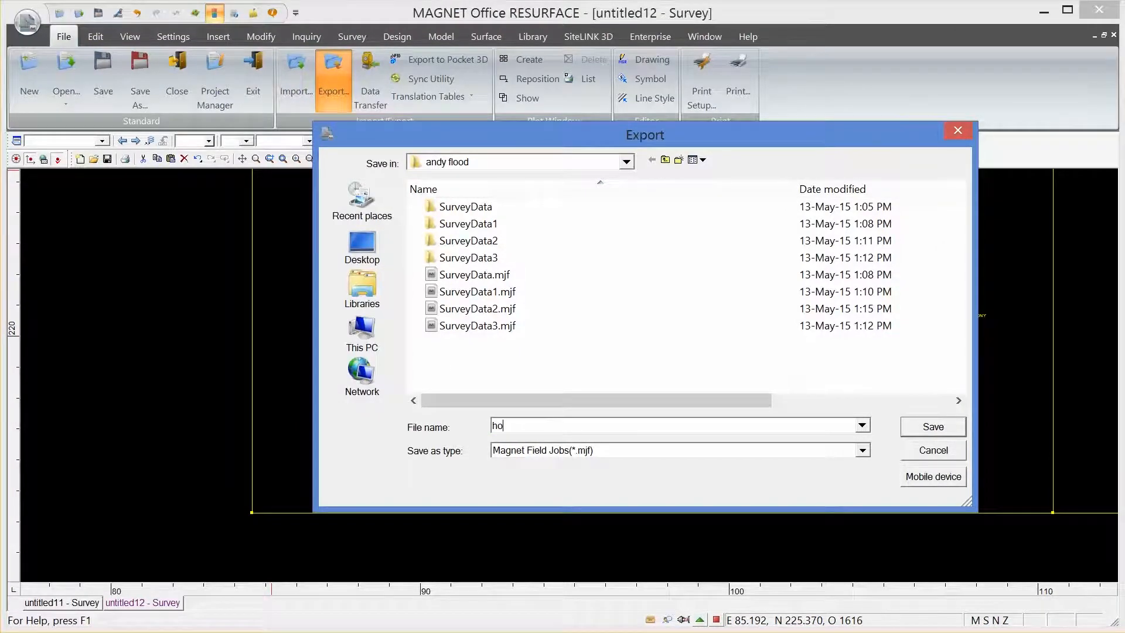
{"action": "type", "text": "use"}
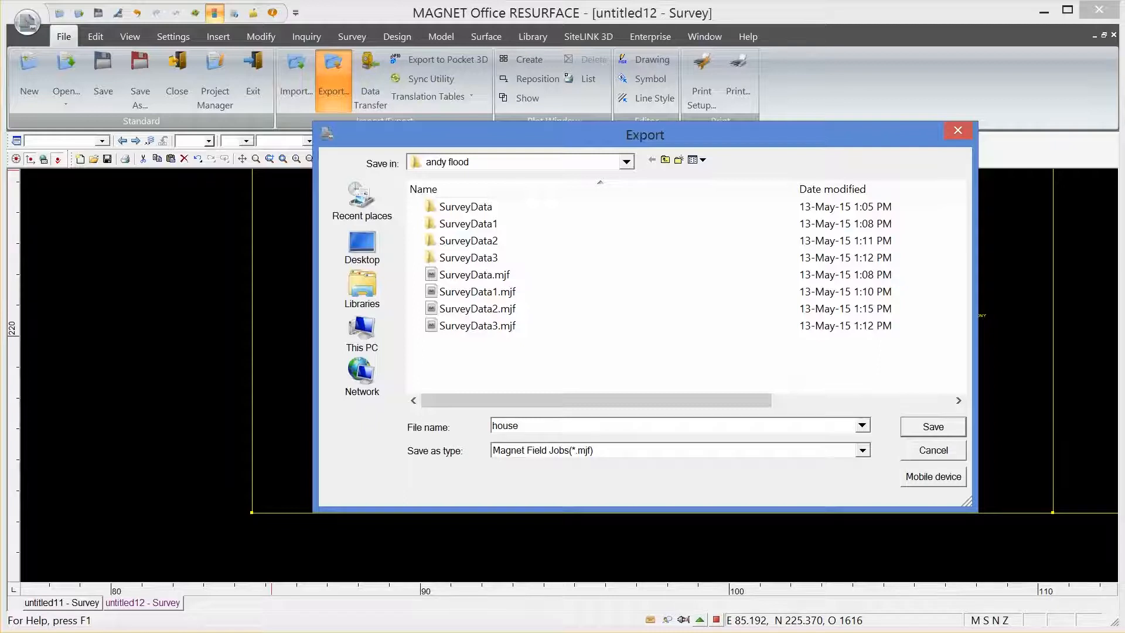
{"action": "type", "text": "-se"}
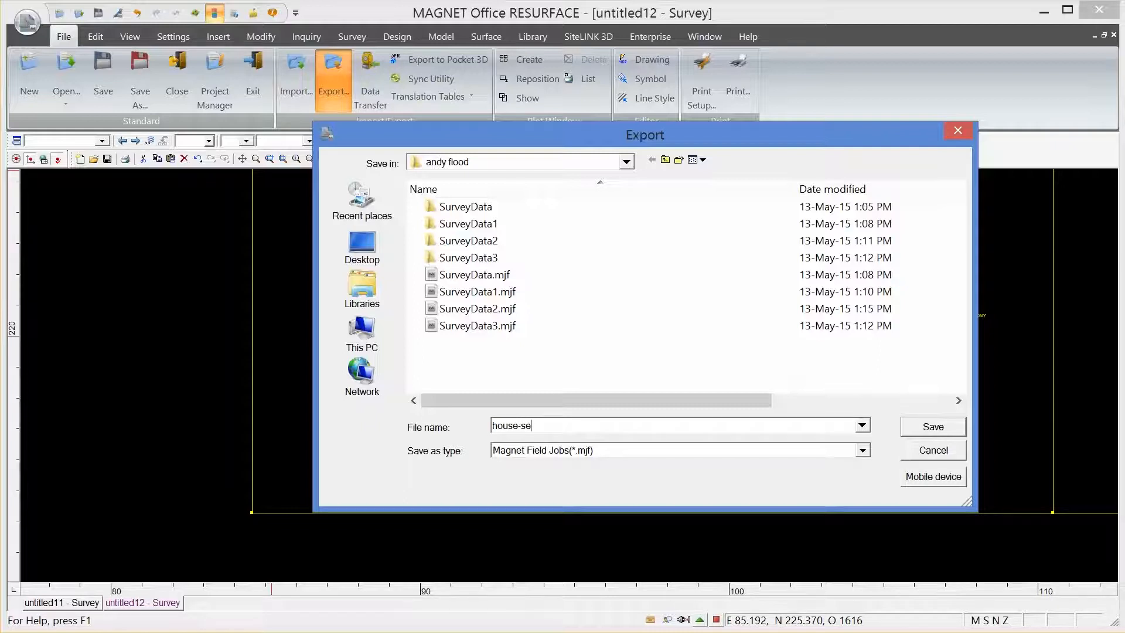
{"action": "type", "text": "tou"}
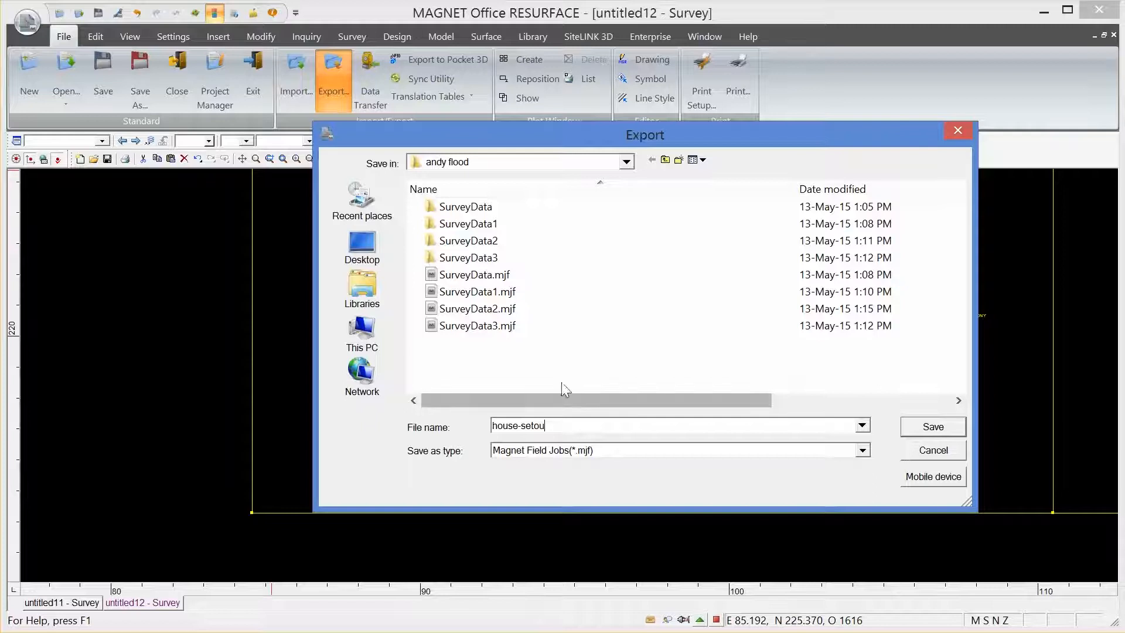
{"action": "mouse_move", "coordinate": [477, 292]}
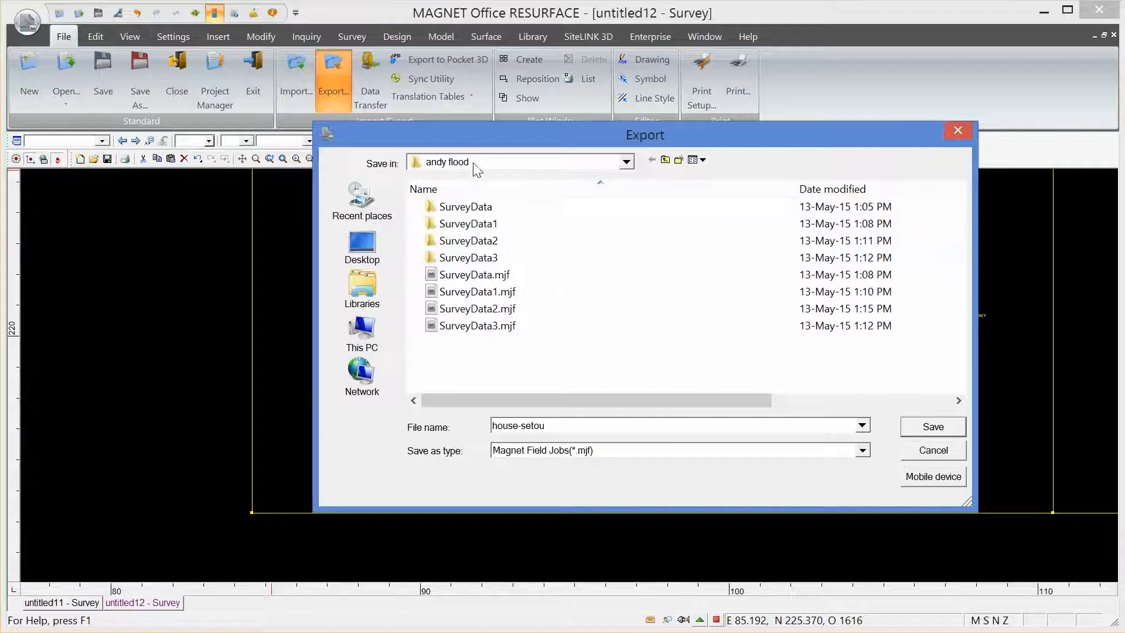
{"action": "mouse_move", "coordinate": [487, 172]}
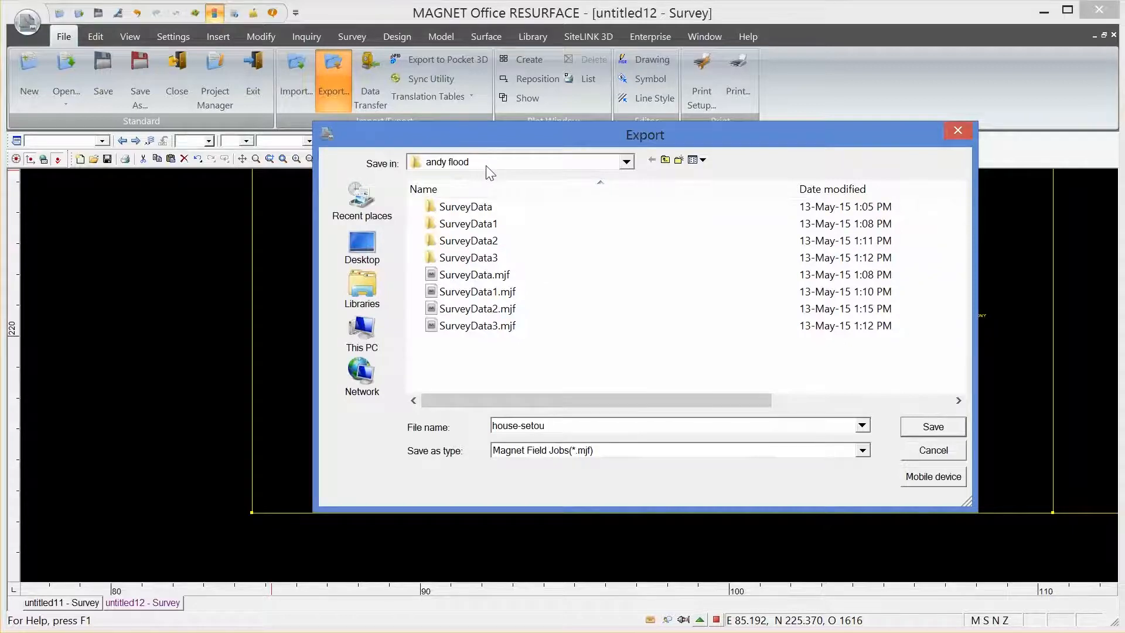
{"action": "mouse_move", "coordinate": [643, 179]}
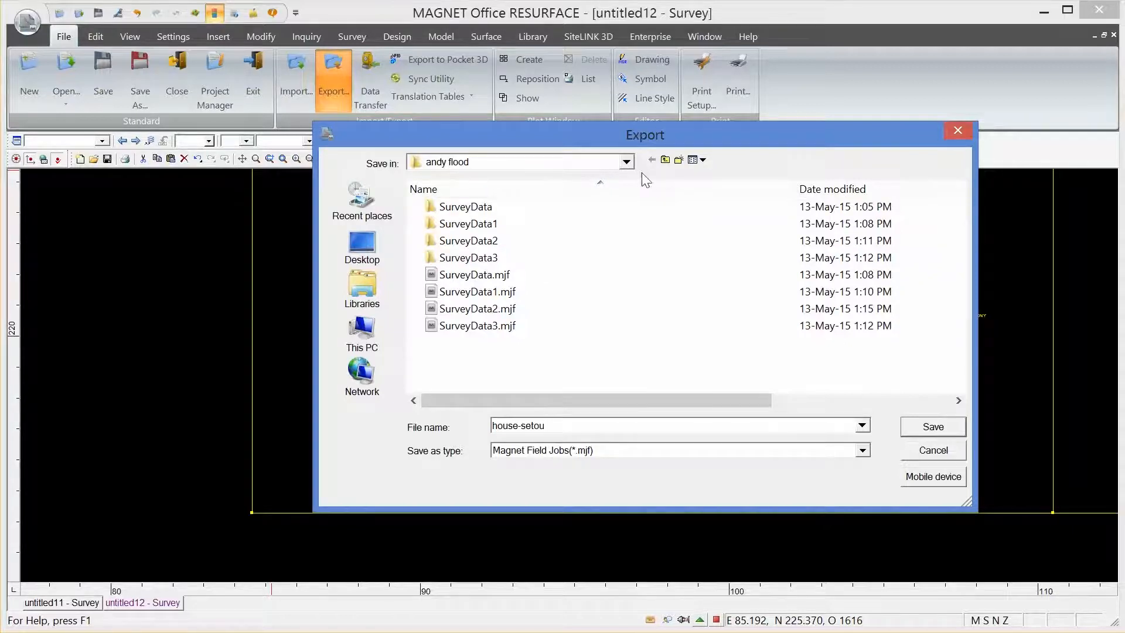
Navigate up and into the andy flood folder holding the existing job files.
{"action": "left_click", "coordinate": [664, 160]}
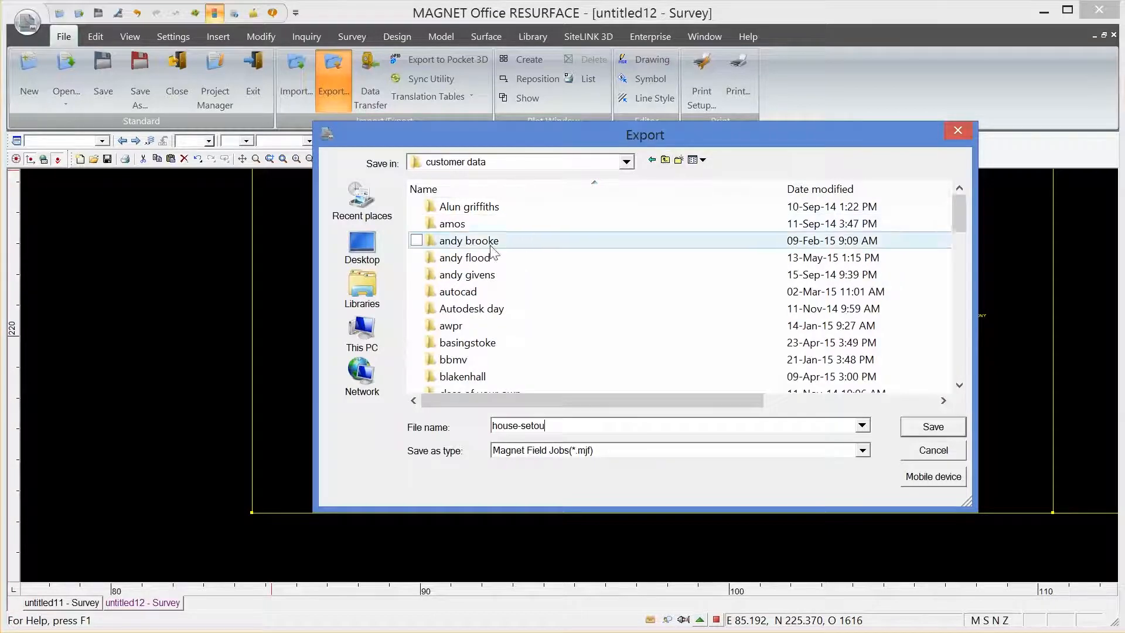
{"action": "double_click", "coordinate": [467, 258]}
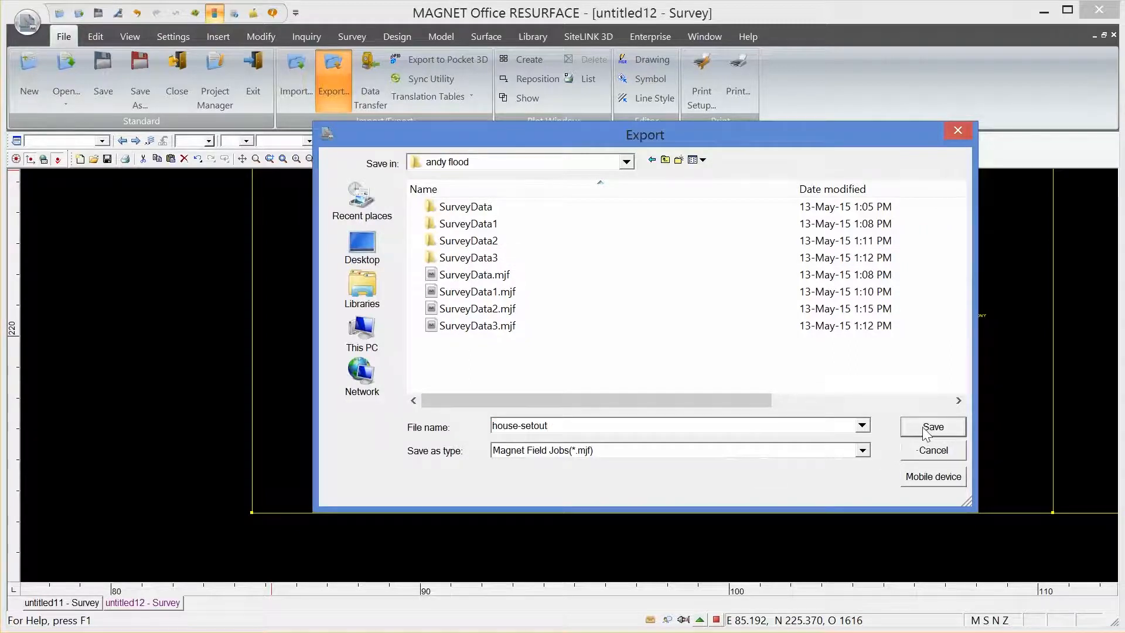
Save house-setout and export only the selected points and lines, leaving text out.
{"action": "left_click", "coordinate": [931, 426]}
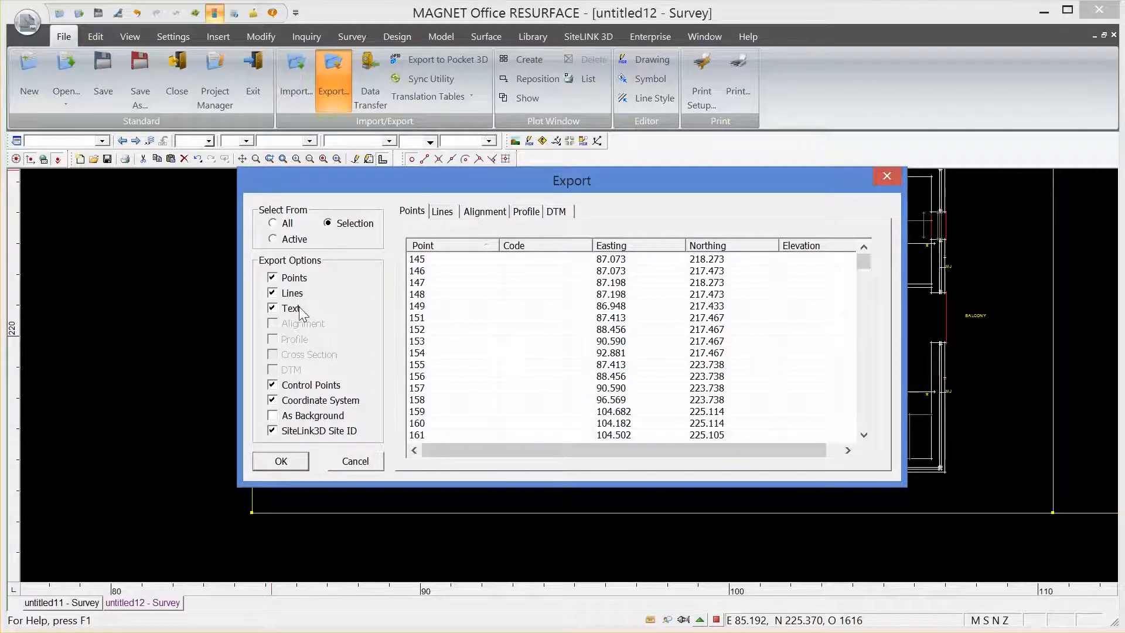
{"action": "left_click", "coordinate": [273, 309]}
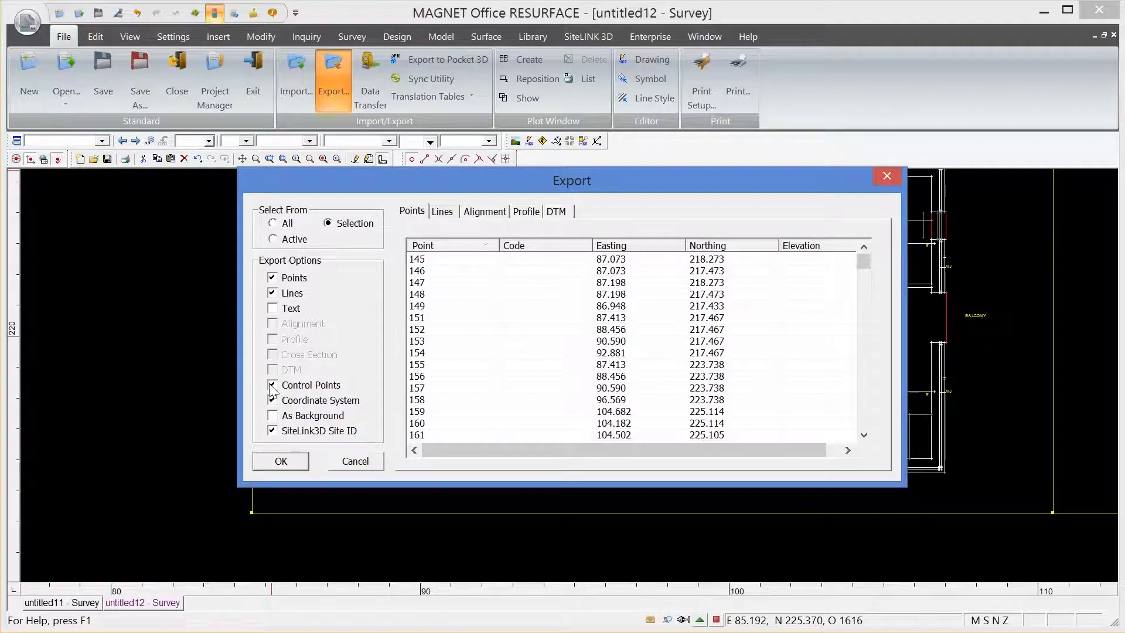
{"action": "left_click", "coordinate": [273, 386]}
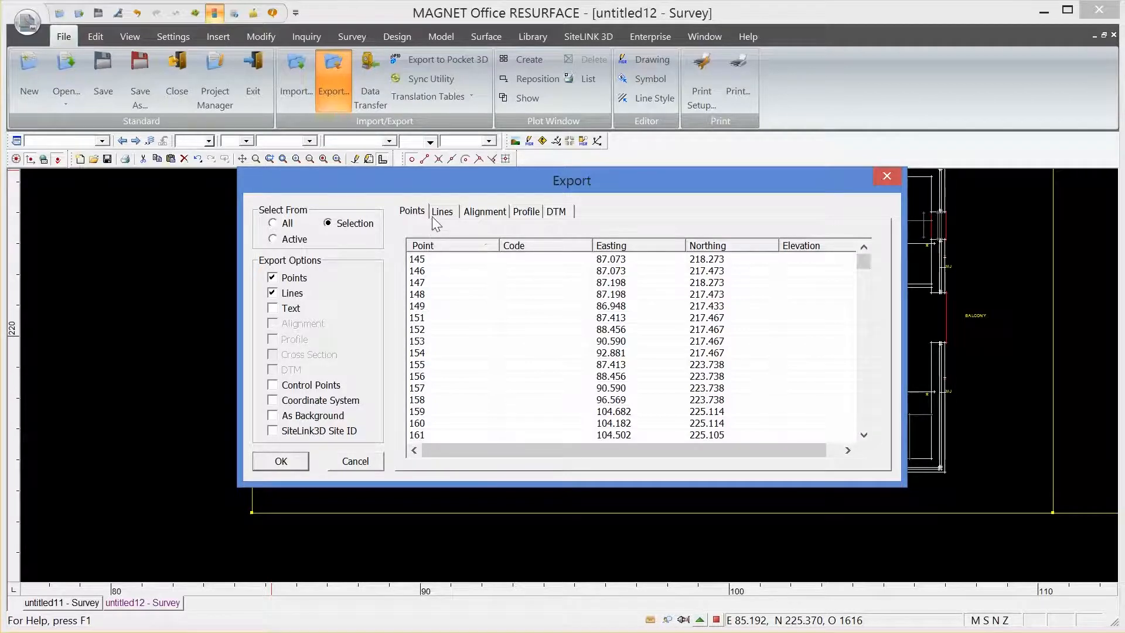
{"action": "left_click", "coordinate": [442, 211]}
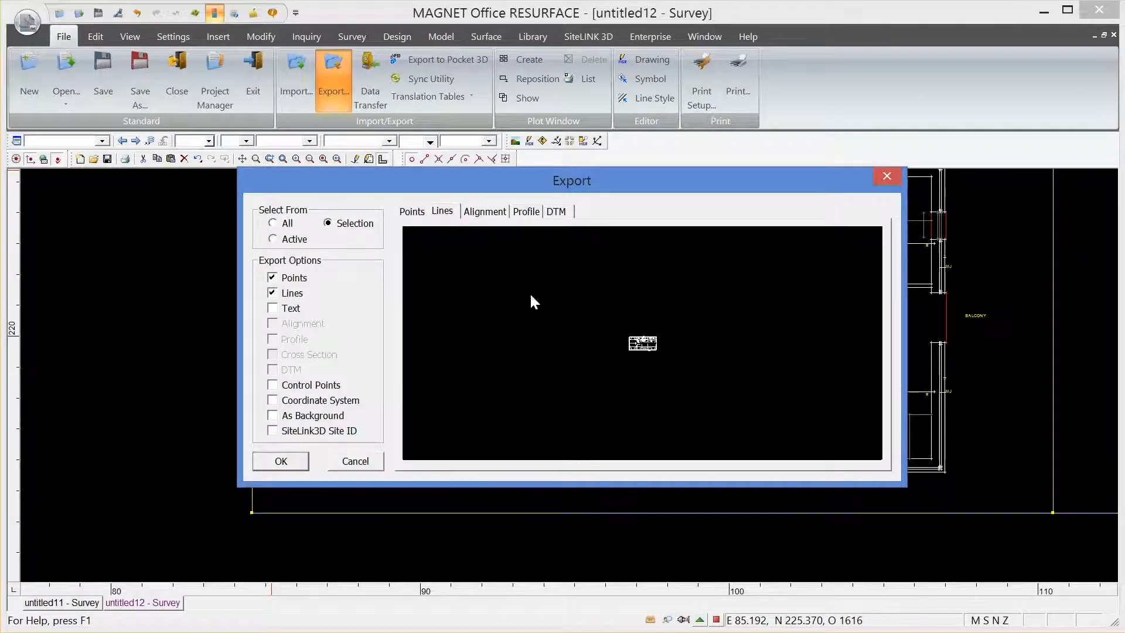
{"action": "mouse_move", "coordinate": [652, 352]}
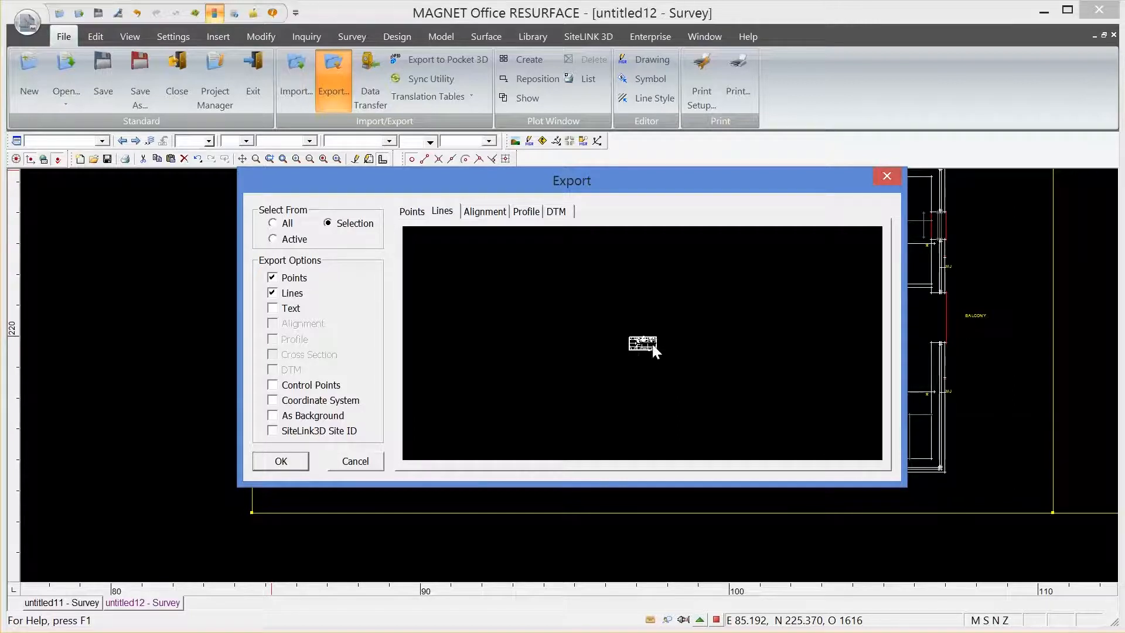
{"action": "left_click", "coordinate": [411, 211]}
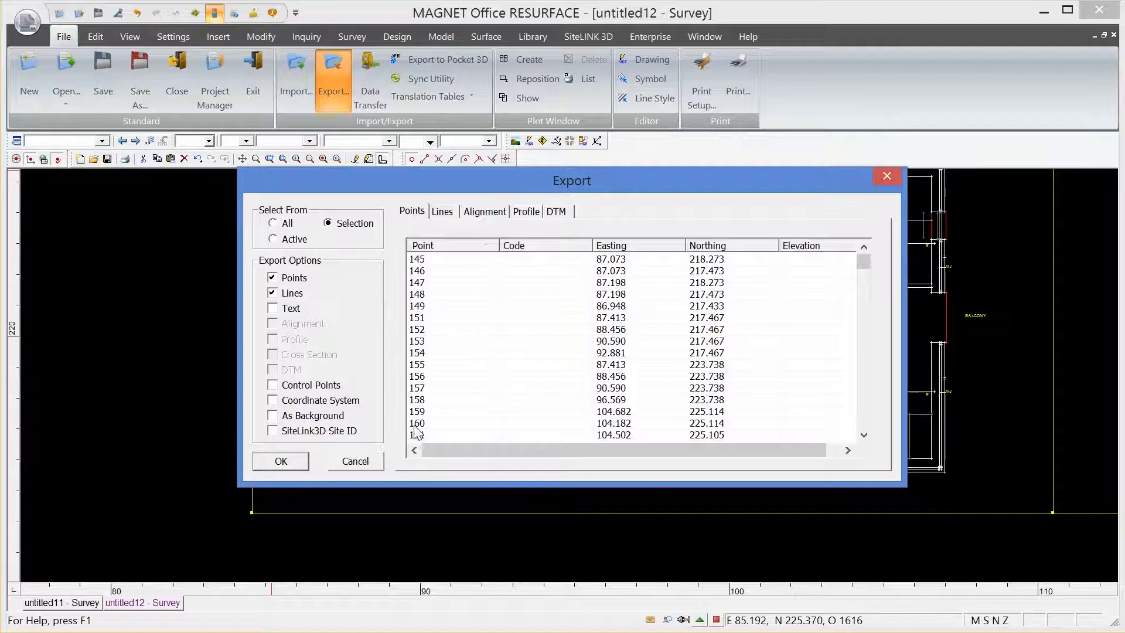
{"action": "left_click", "coordinate": [280, 461]}
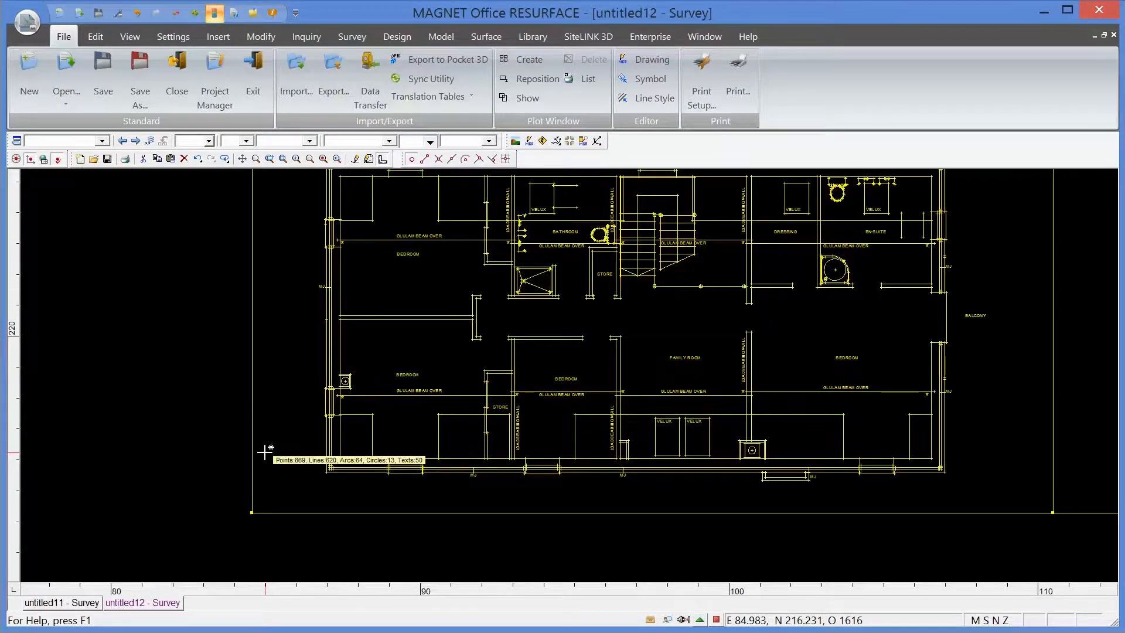
{"action": "mouse_move", "coordinate": [50, 415]}
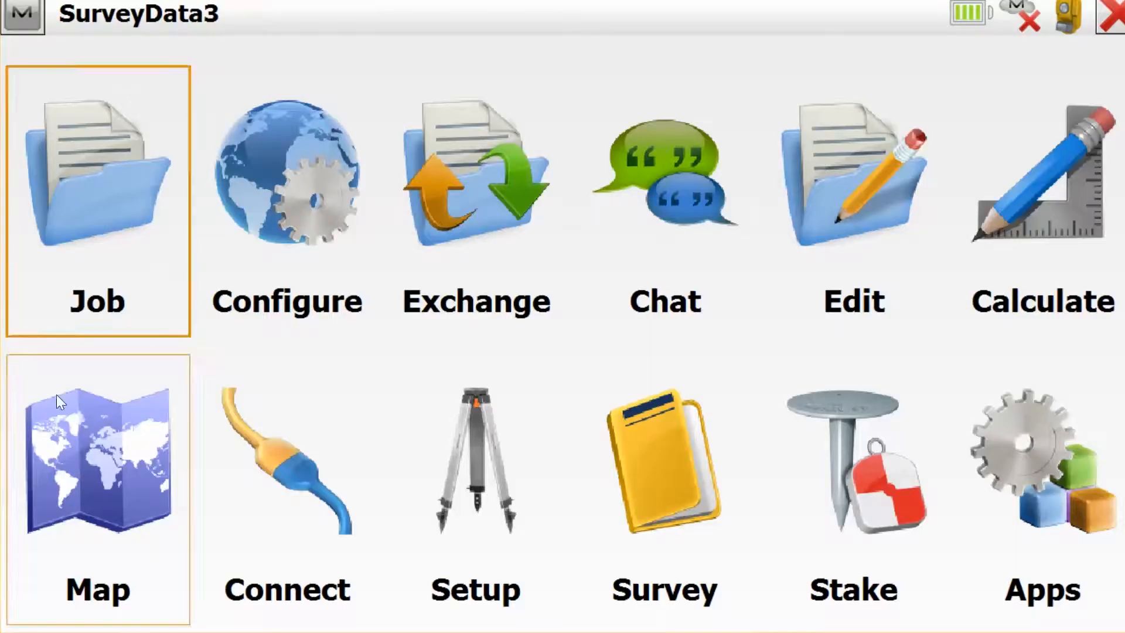
In MAGNET Field simulator, browse from Open Job up to C: and into the customer's data folder.
{"action": "left_click", "coordinate": [663, 466]}
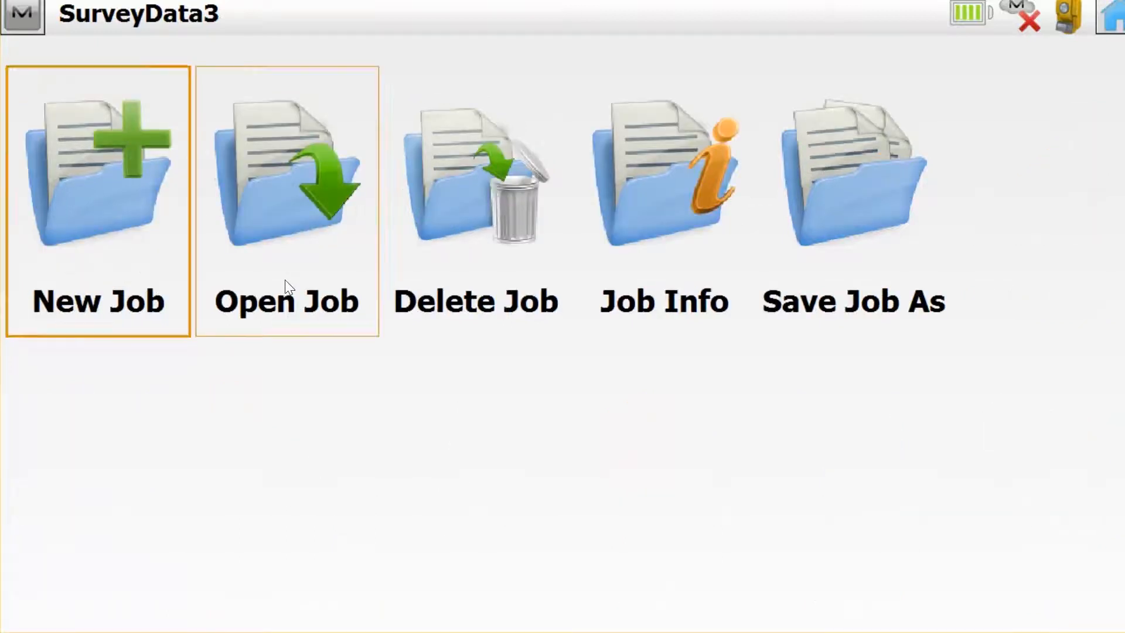
{"action": "left_click", "coordinate": [286, 172]}
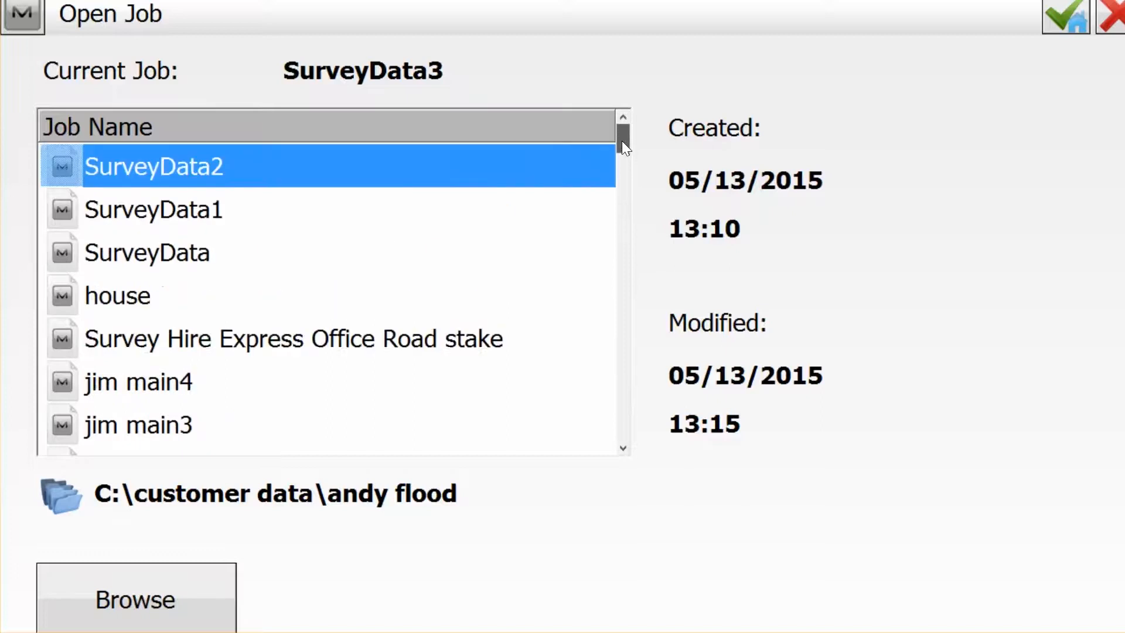
{"action": "left_click", "coordinate": [135, 600]}
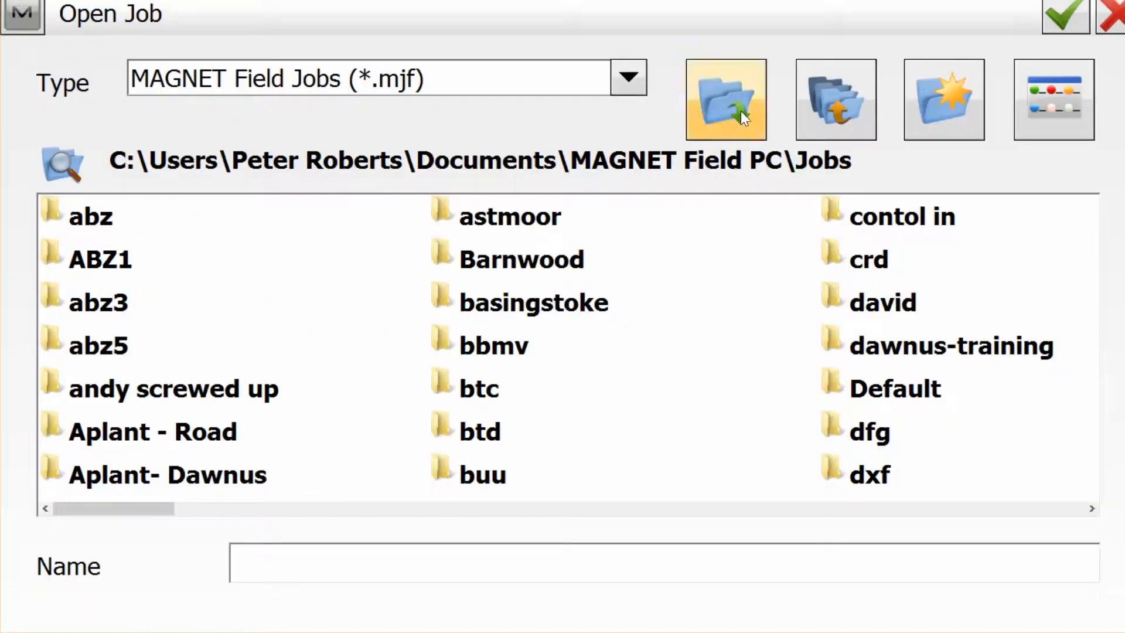
{"action": "left_click", "coordinate": [835, 98]}
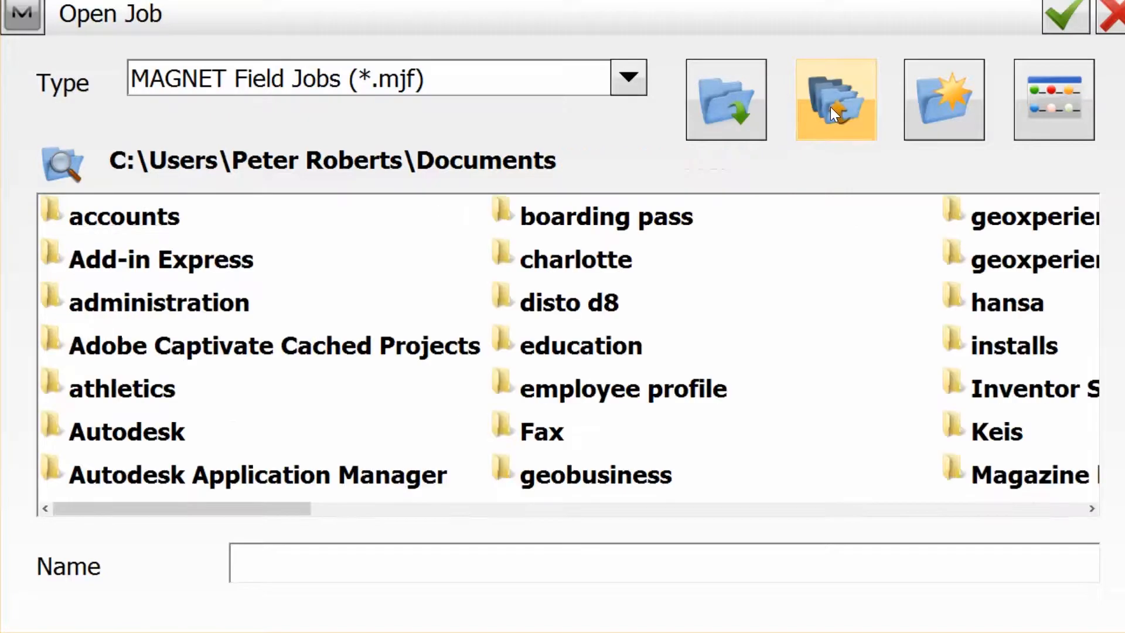
{"action": "left_click", "coordinate": [834, 98]}
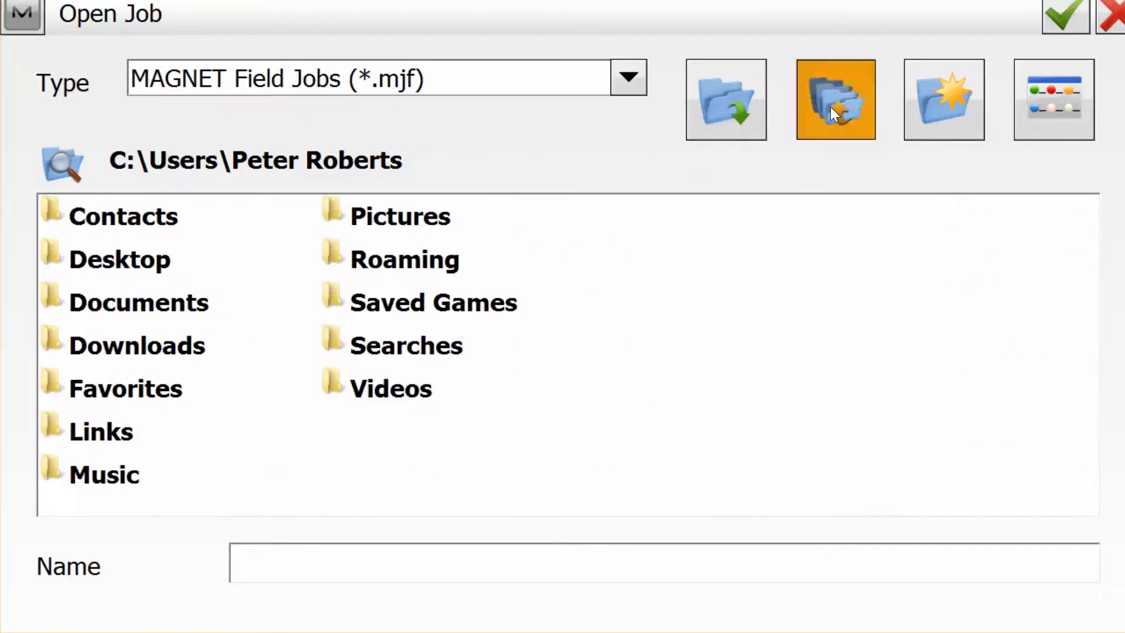
{"action": "left_click", "coordinate": [834, 98]}
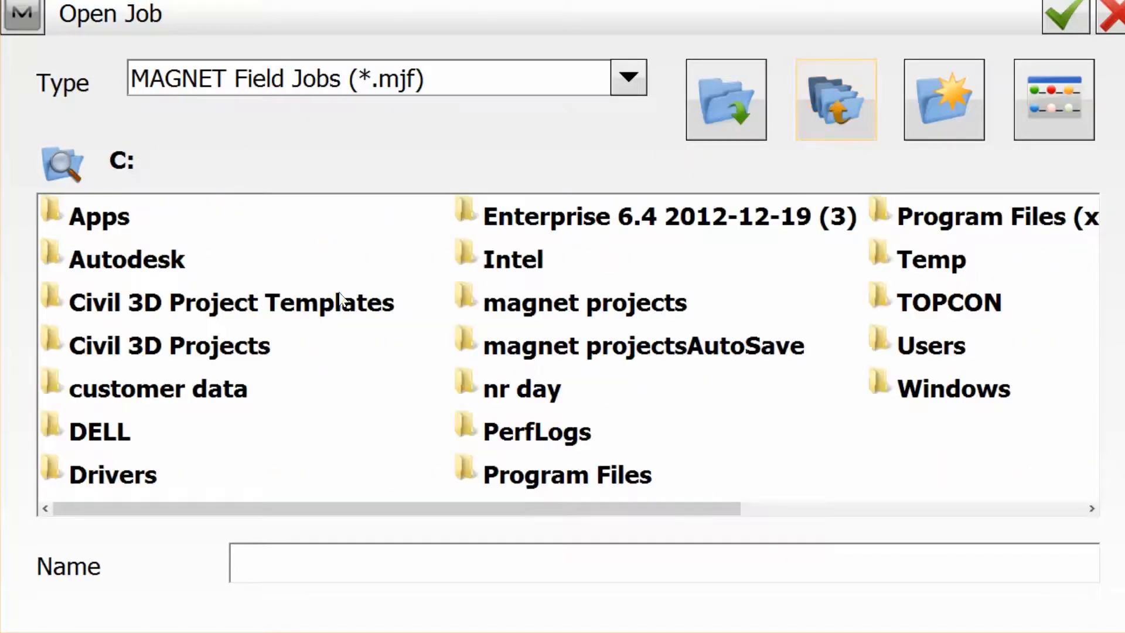
{"action": "double_click", "coordinate": [158, 388]}
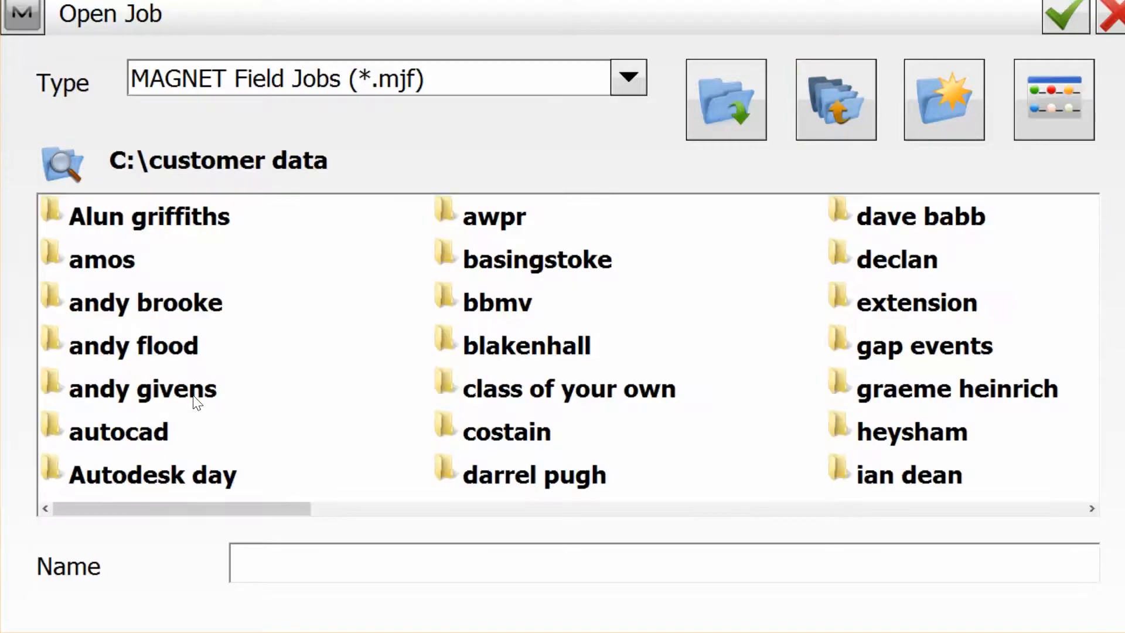
{"action": "double_click", "coordinate": [132, 344]}
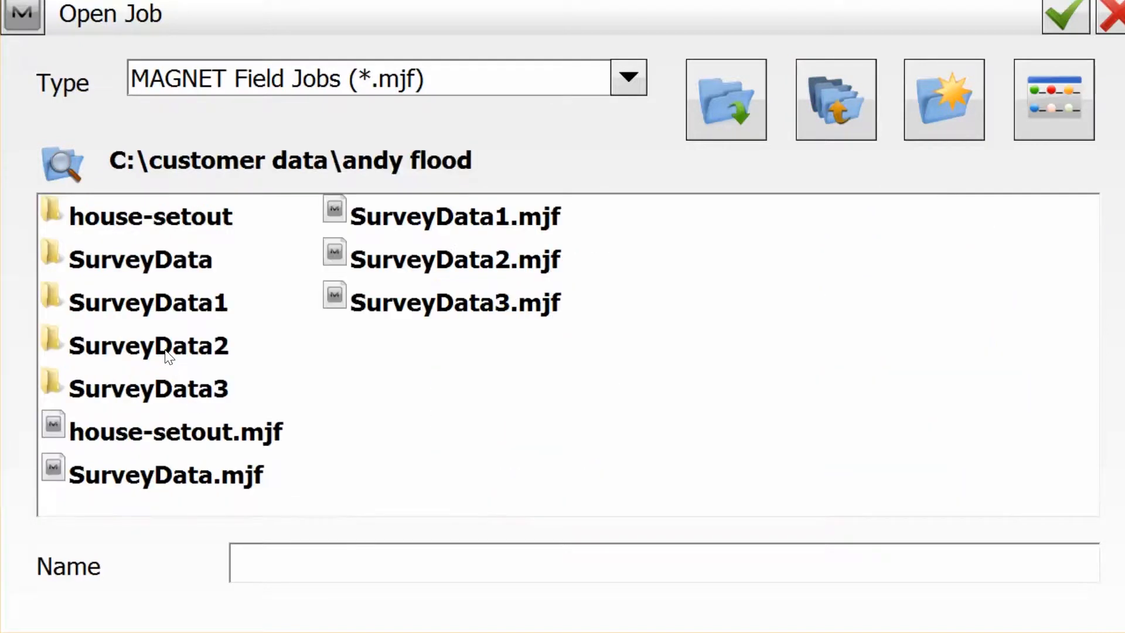
{"action": "mouse_move", "coordinate": [209, 449]}
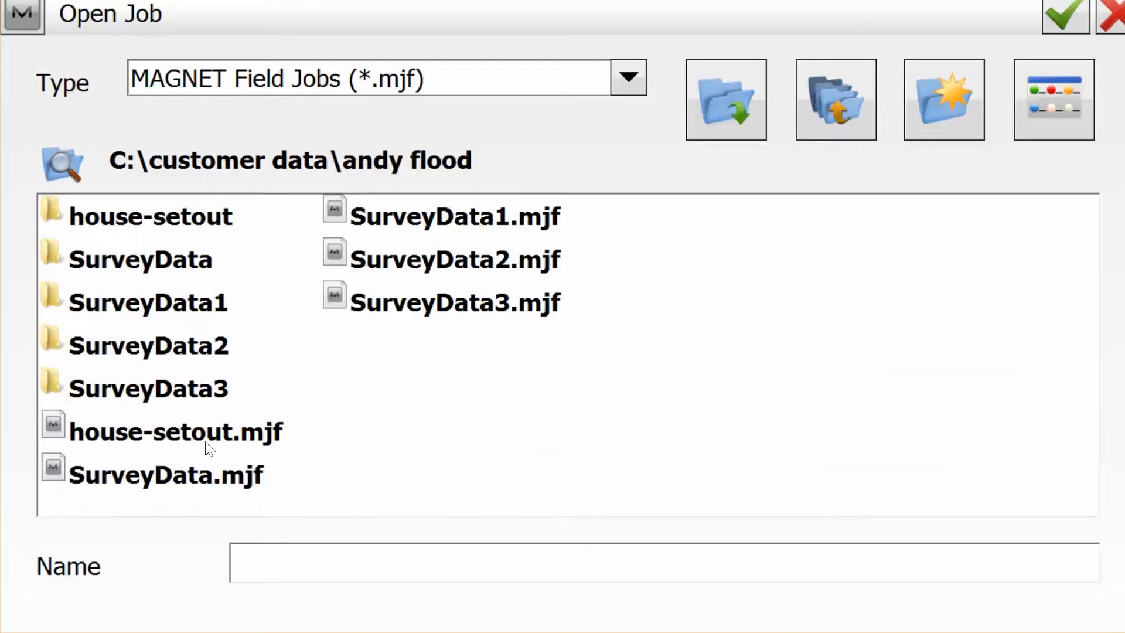
Select house-setout.mjf and open it as the current job.
{"action": "left_click", "coordinate": [174, 431]}
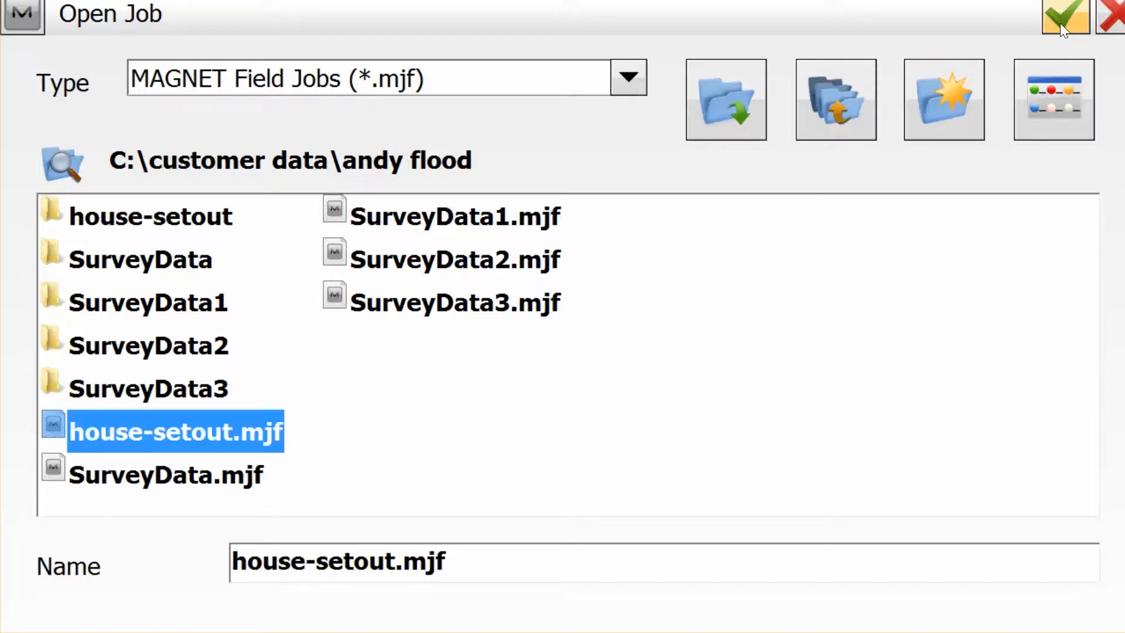
{"action": "left_click", "coordinate": [1065, 16]}
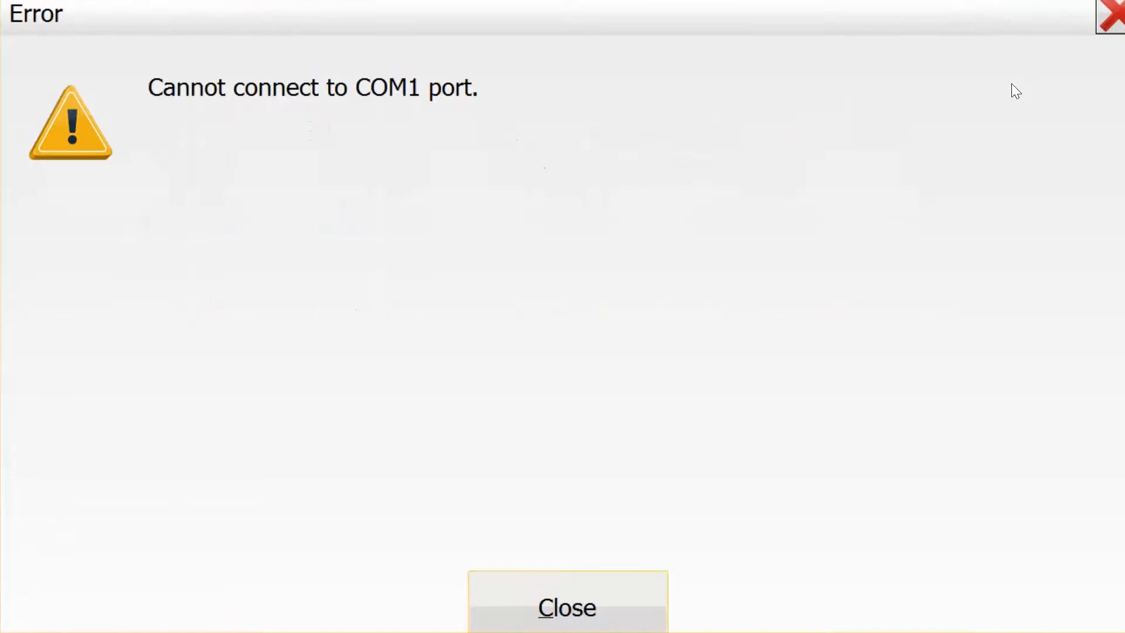
{"action": "mouse_move", "coordinate": [459, 305]}
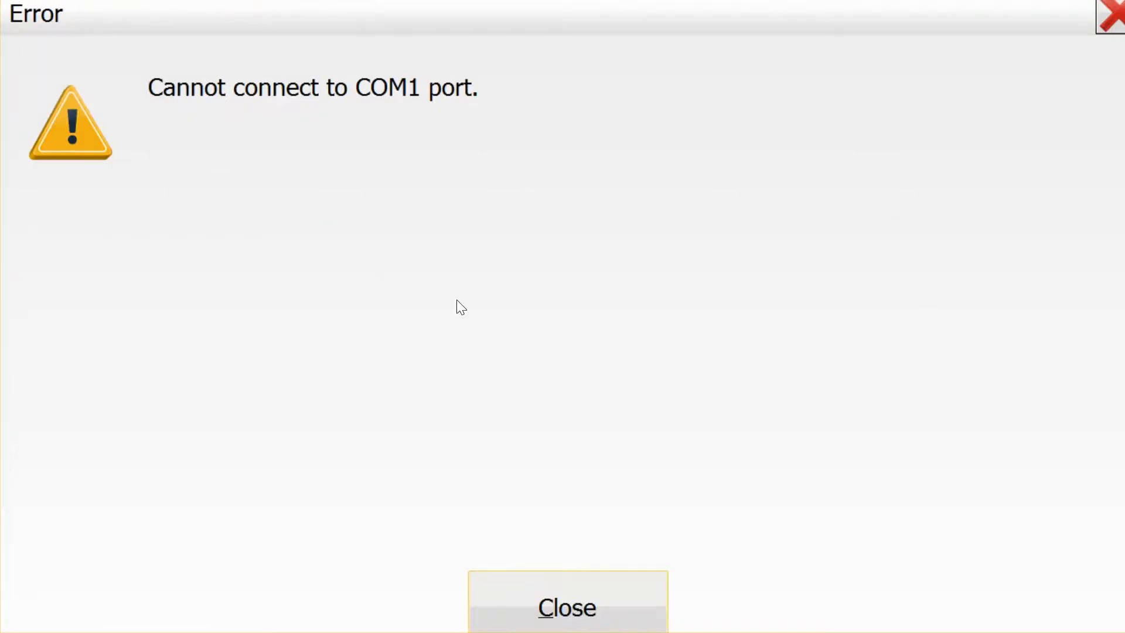
{"action": "mouse_move", "coordinate": [523, 602]}
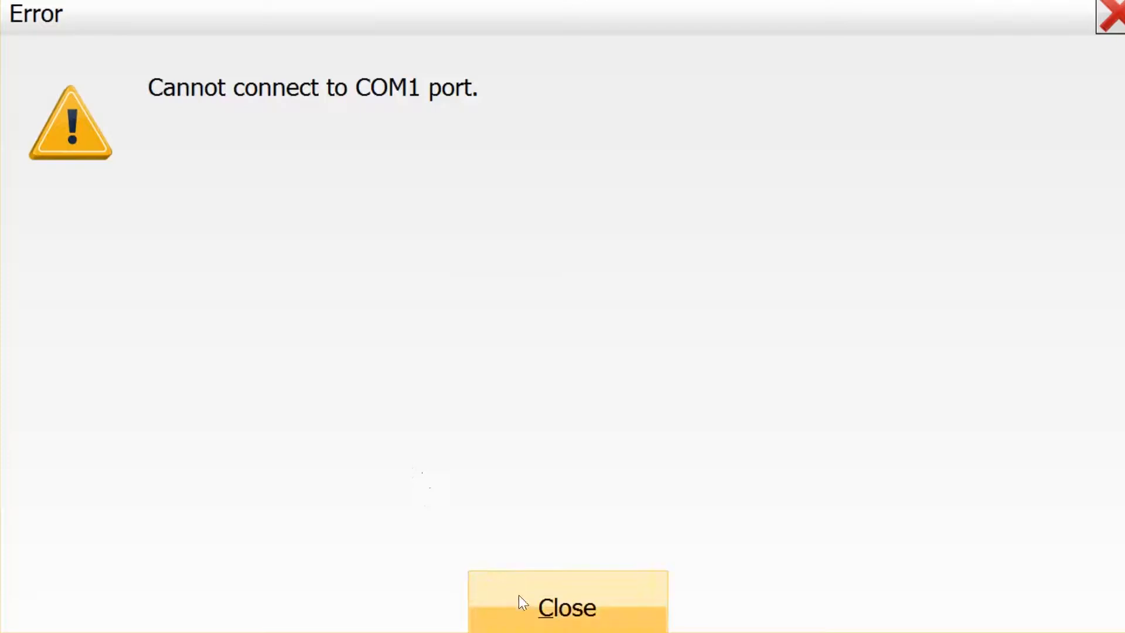
Dismiss the 'Cannot connect to COM1 port' error to reach the house-setout job's main menu.
{"action": "left_click", "coordinate": [567, 606]}
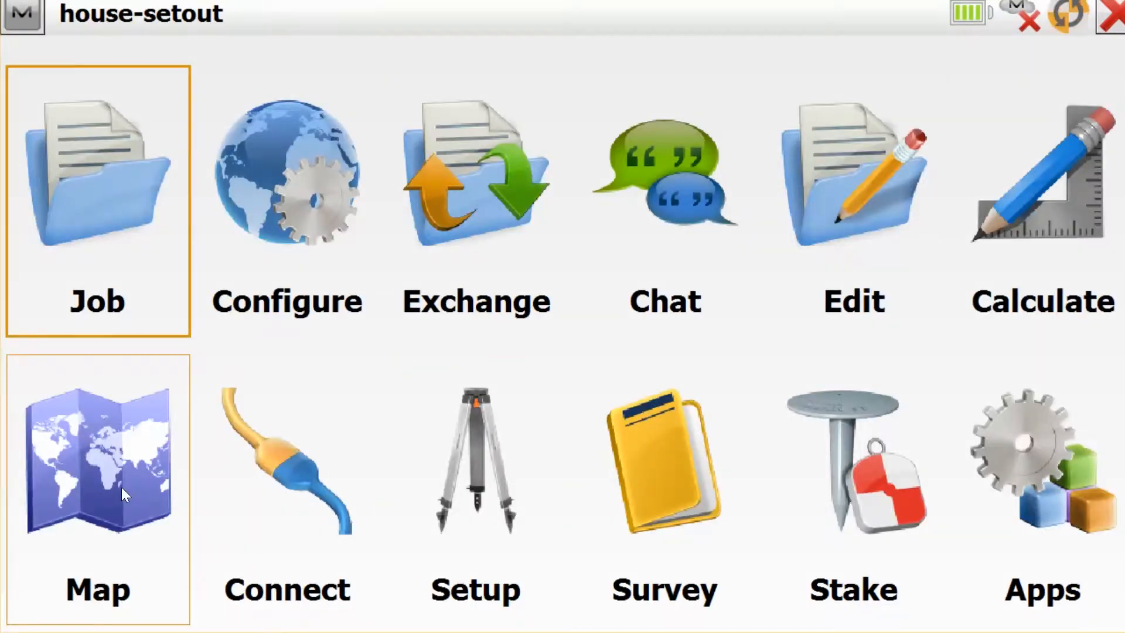
View the house-setout points and lines on the Map, zooming to inspect labels like 984 and 1862, then return to MAGNET Office.
{"action": "left_click", "coordinate": [96, 459]}
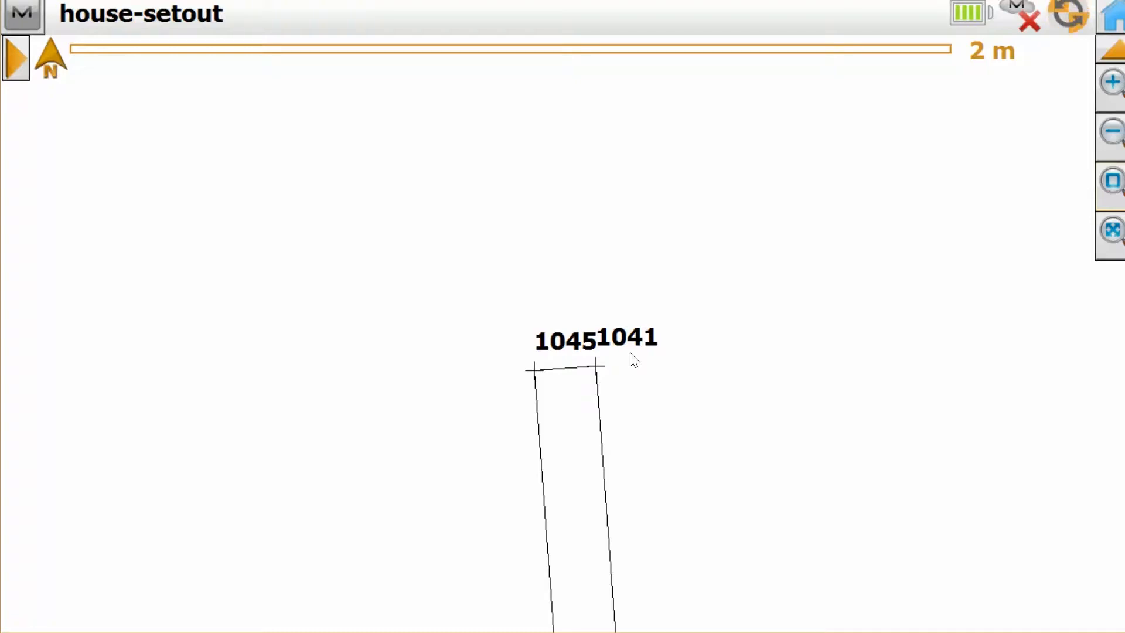
{"action": "mouse_move", "coordinate": [539, 368]}
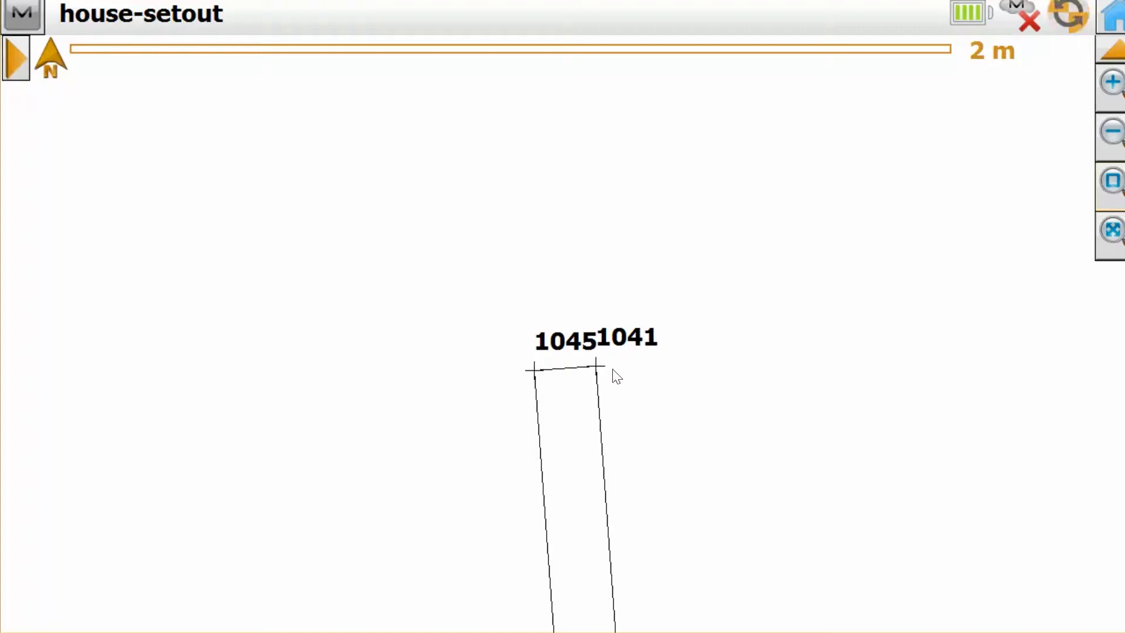
{"action": "mouse_move", "coordinate": [531, 379]}
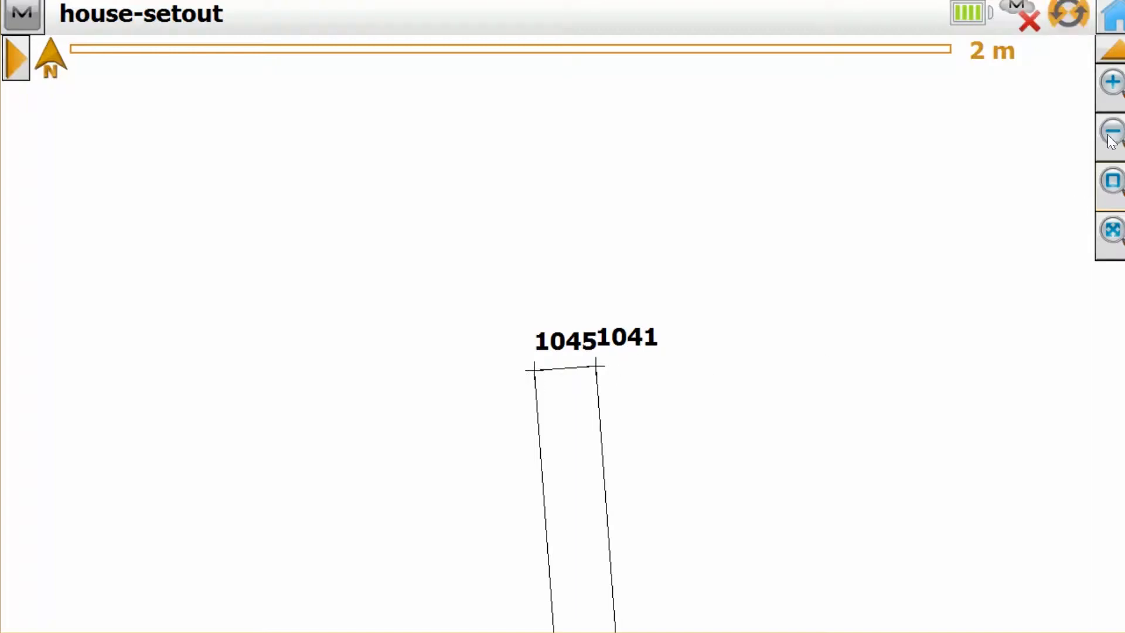
{"action": "left_click", "coordinate": [1107, 133]}
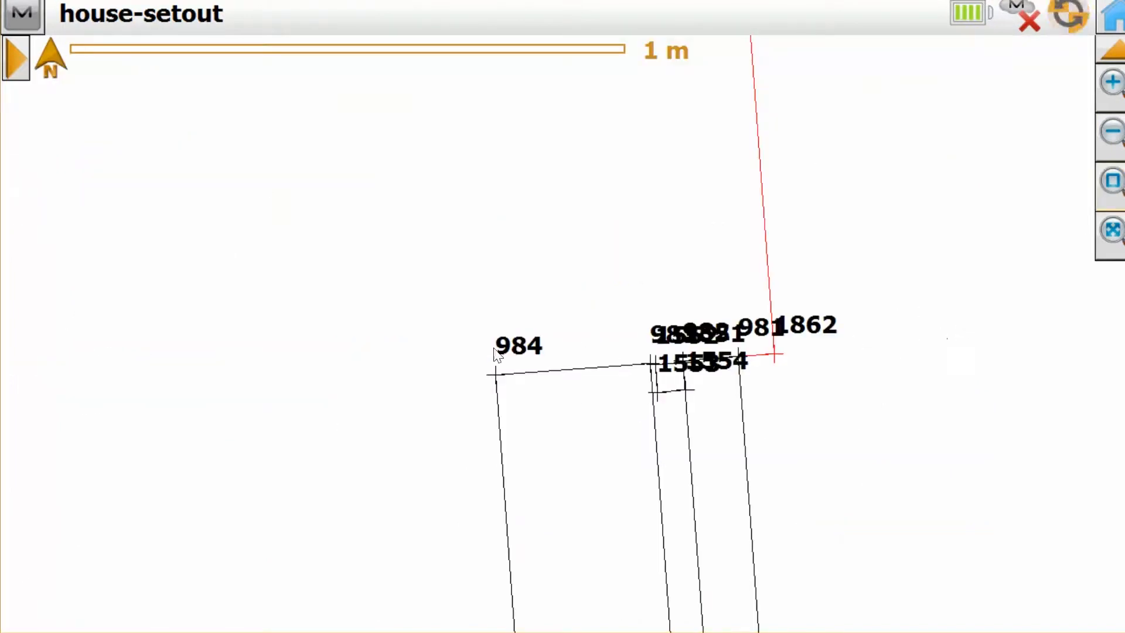
{"action": "mouse_move", "coordinate": [290, 382]}
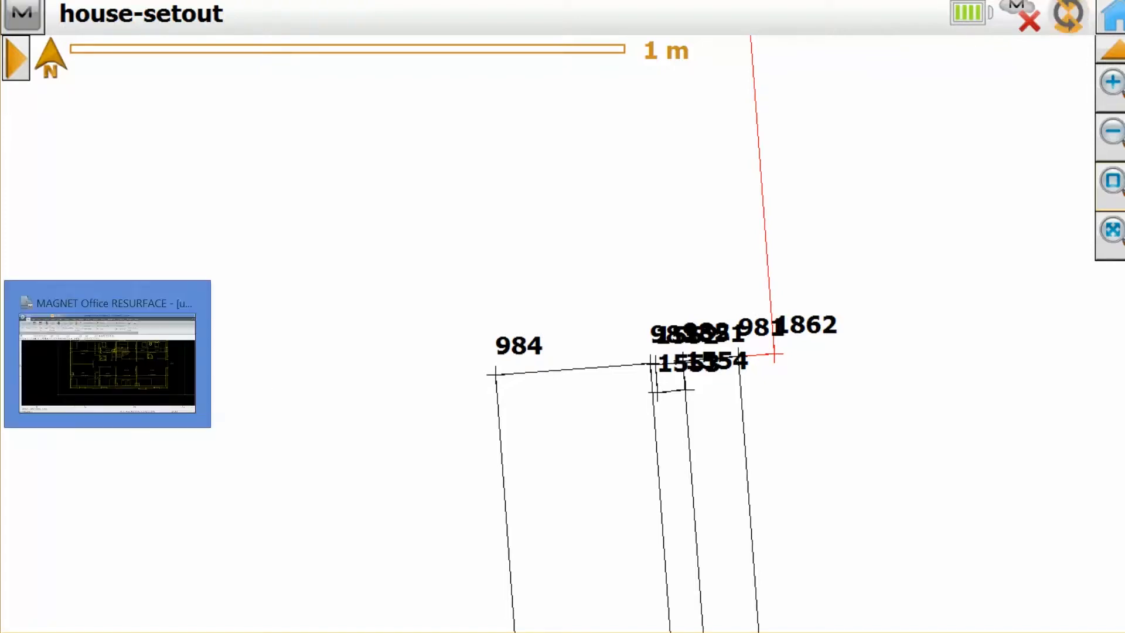
{"action": "left_click", "coordinate": [106, 354]}
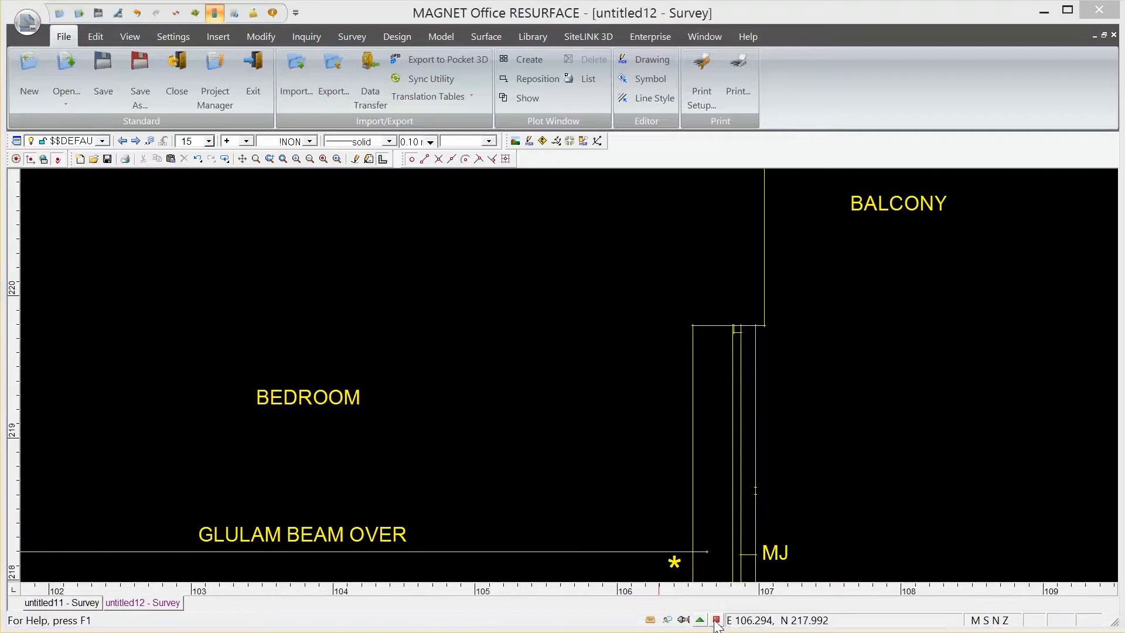
Enable point-number labels via General Settings > Point Information so 984 and 1862 show on the floor plan.
{"action": "left_click", "coordinate": [715, 621]}
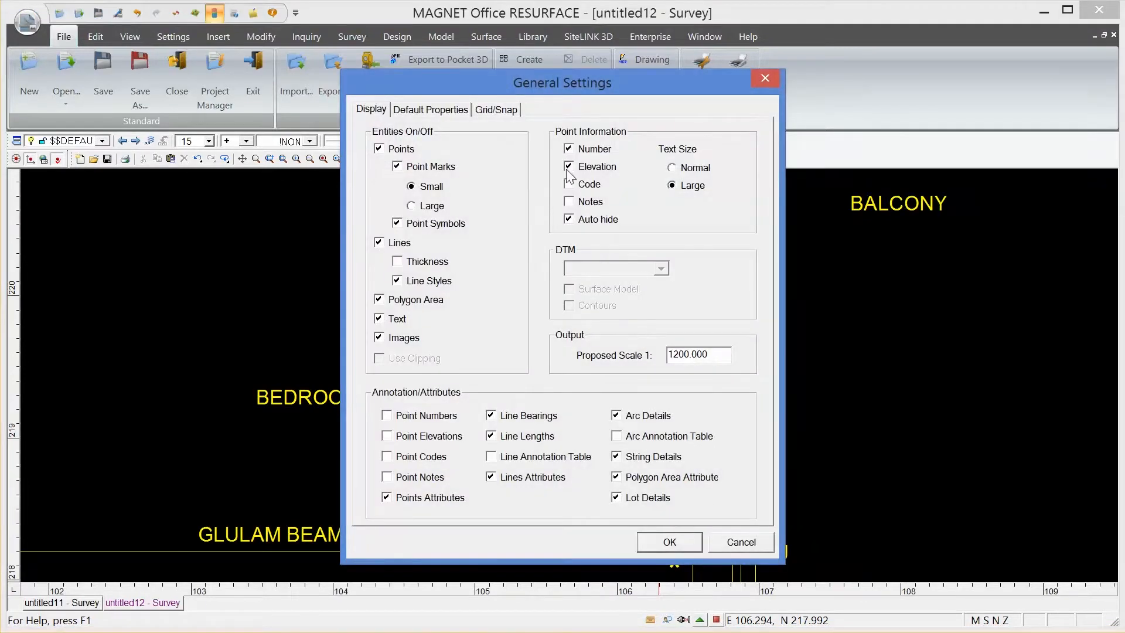
{"action": "left_click", "coordinate": [669, 541]}
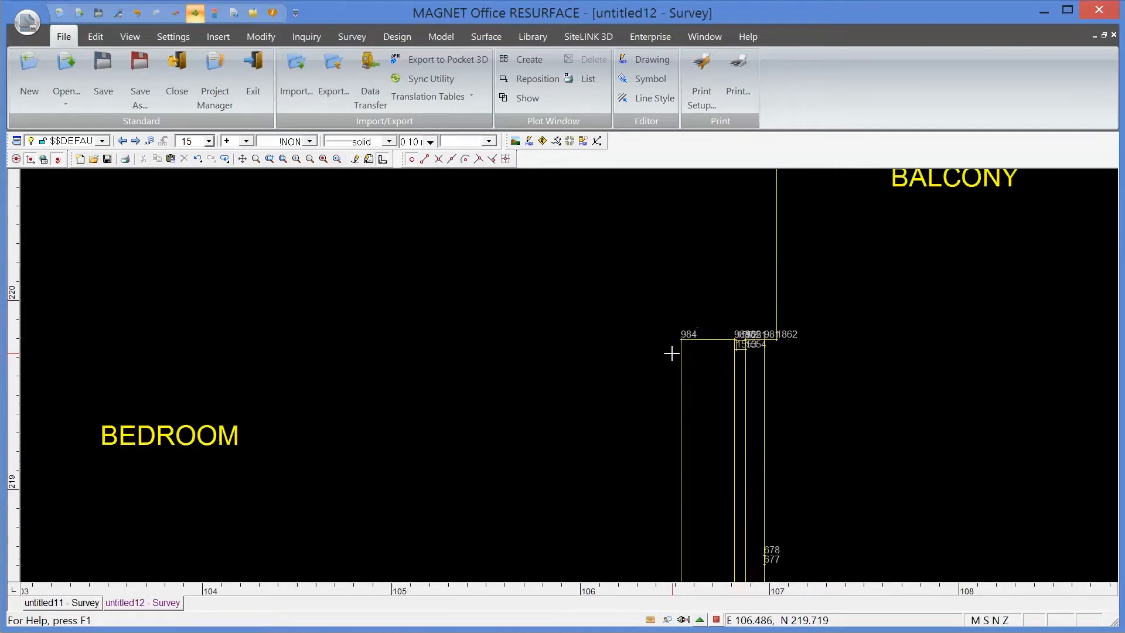
{"action": "scroll", "scroll_direction": "down", "scroll_amount": 3}
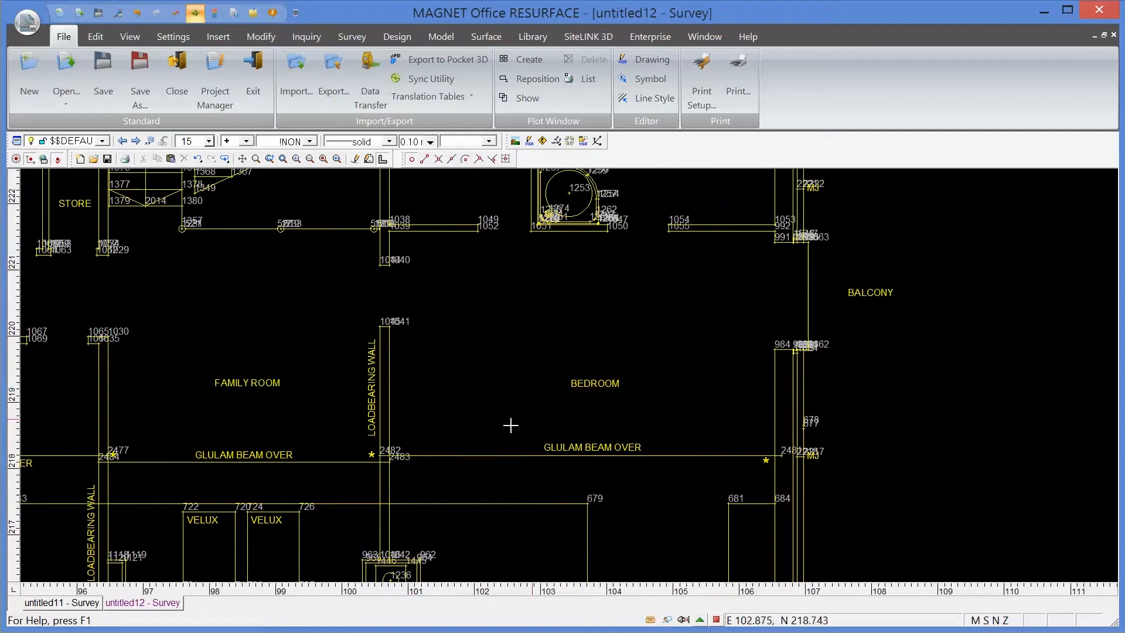
{"action": "mouse_move", "coordinate": [503, 385]}
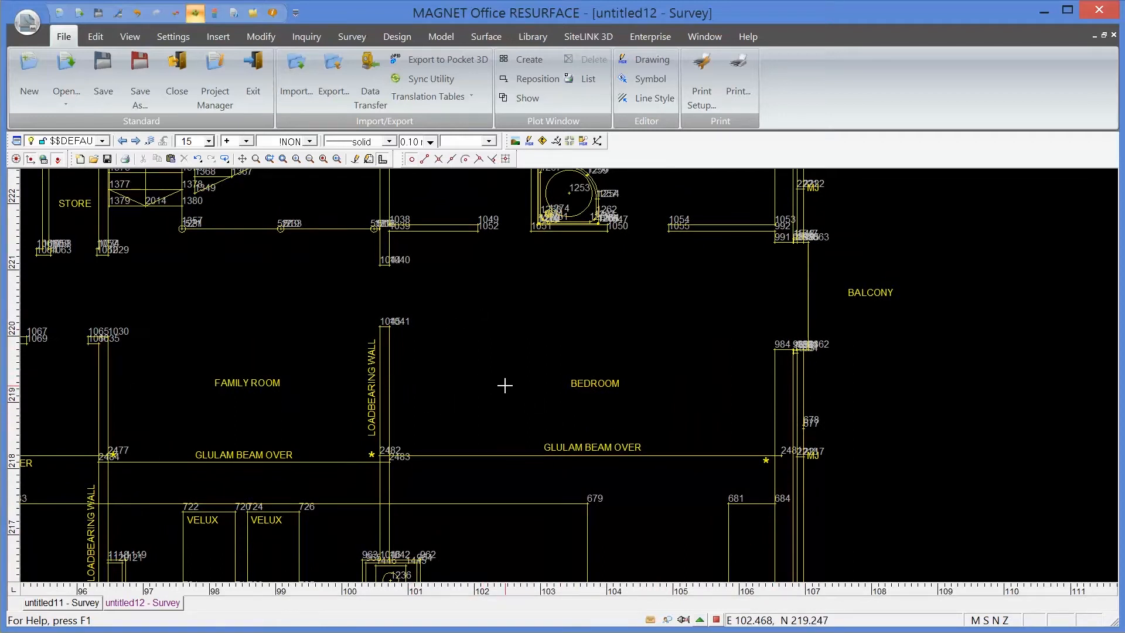
{"action": "mouse_move", "coordinate": [417, 379]}
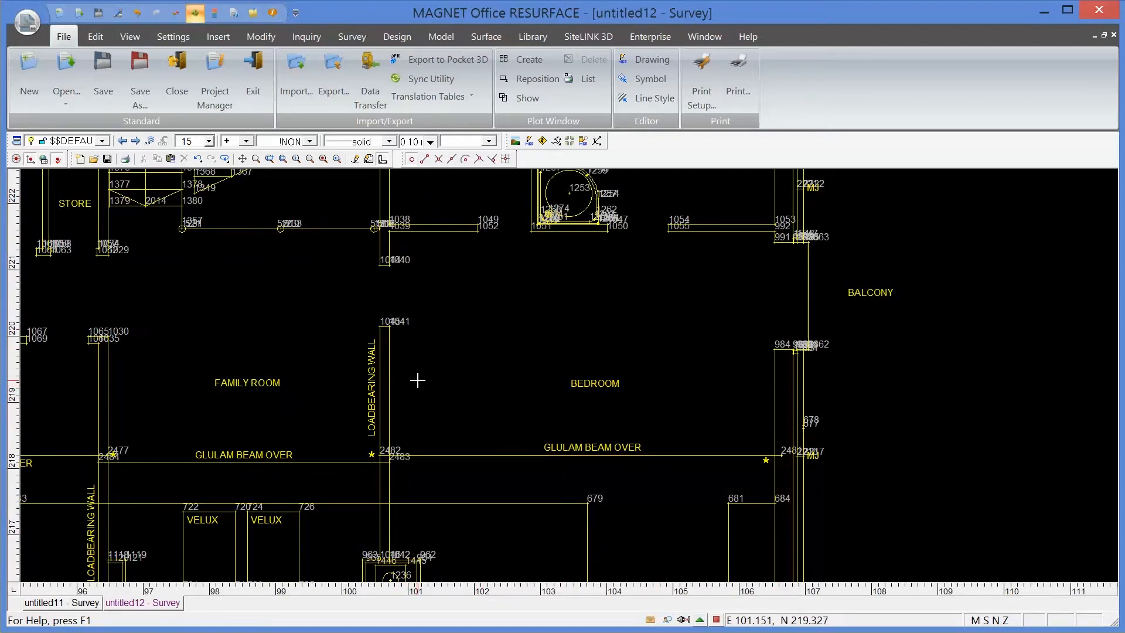